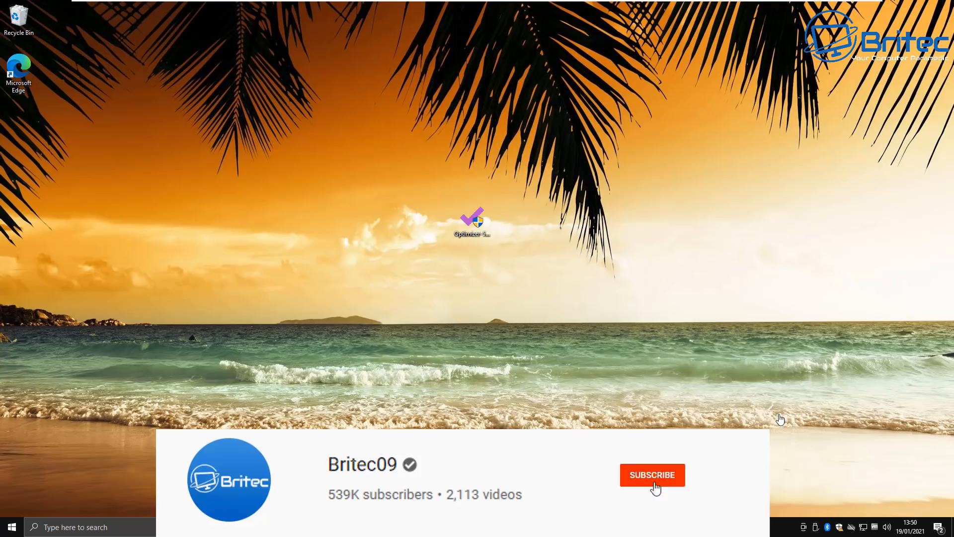
# Override Edge's SmartScreen block and keep the Optimizer-5.8 (1).exe download anyway
pyautogui.click(652, 475)
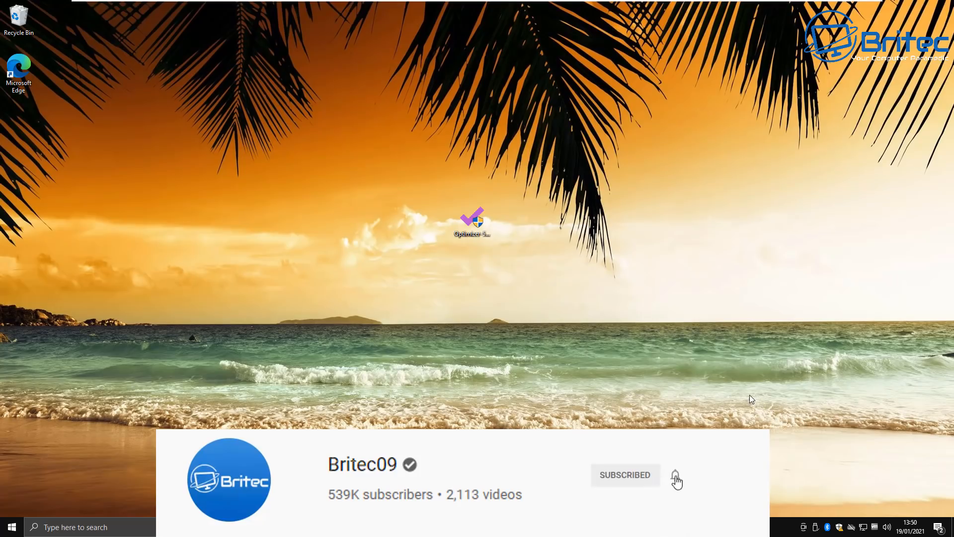
pyautogui.click(675, 476)
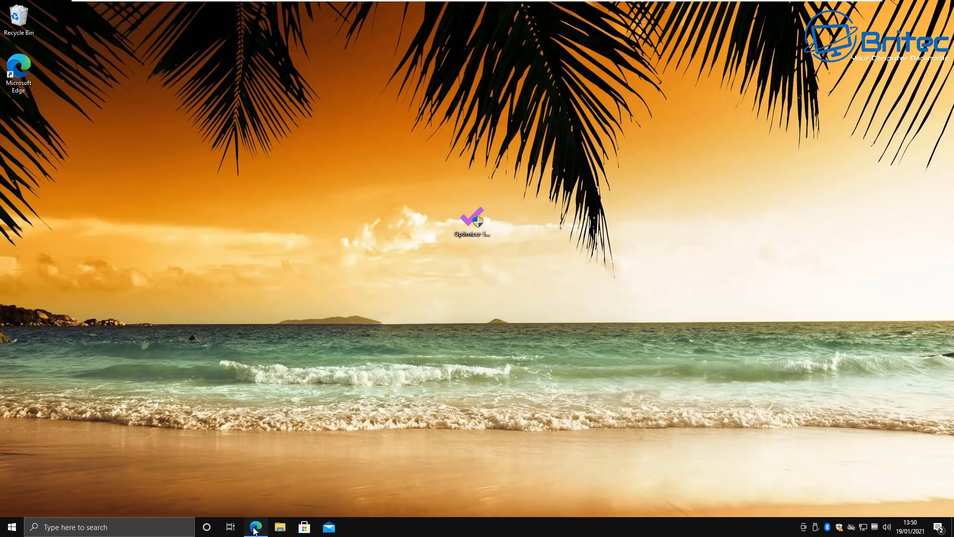
pyautogui.click(256, 527)
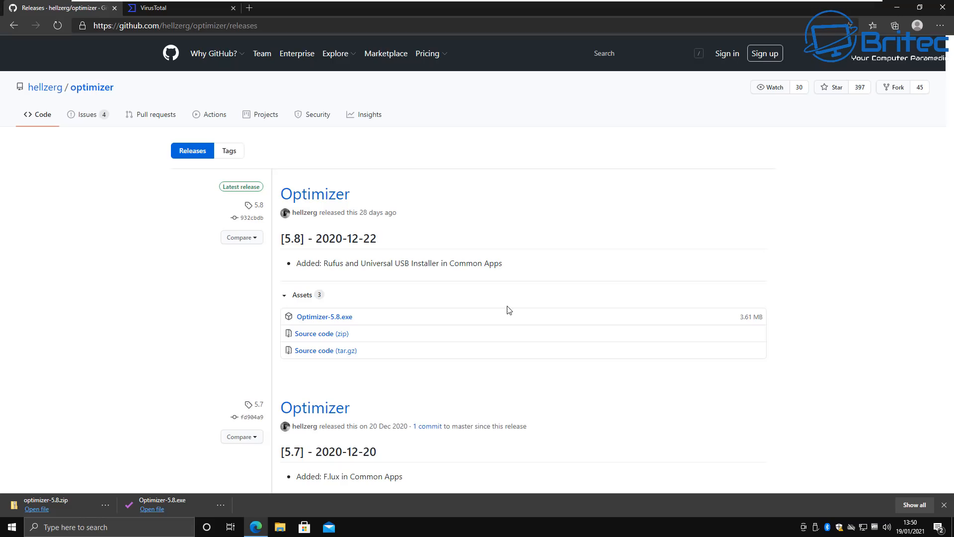
pyautogui.moveTo(504, 238)
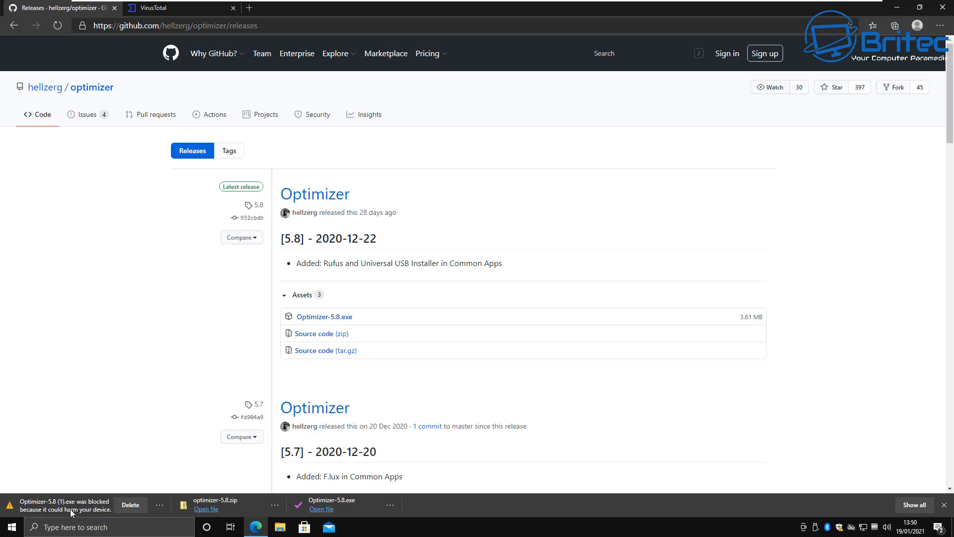
pyautogui.moveTo(344, 256)
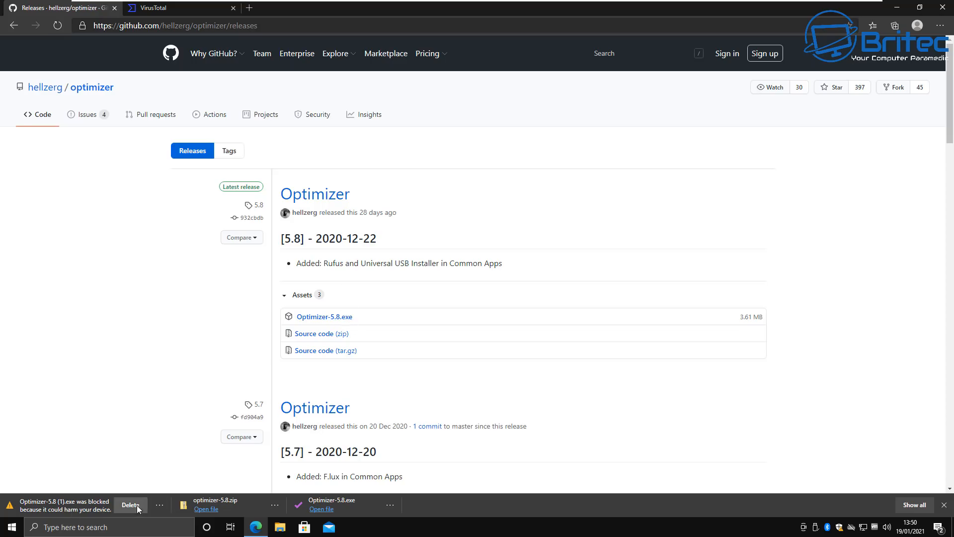
pyautogui.click(159, 506)
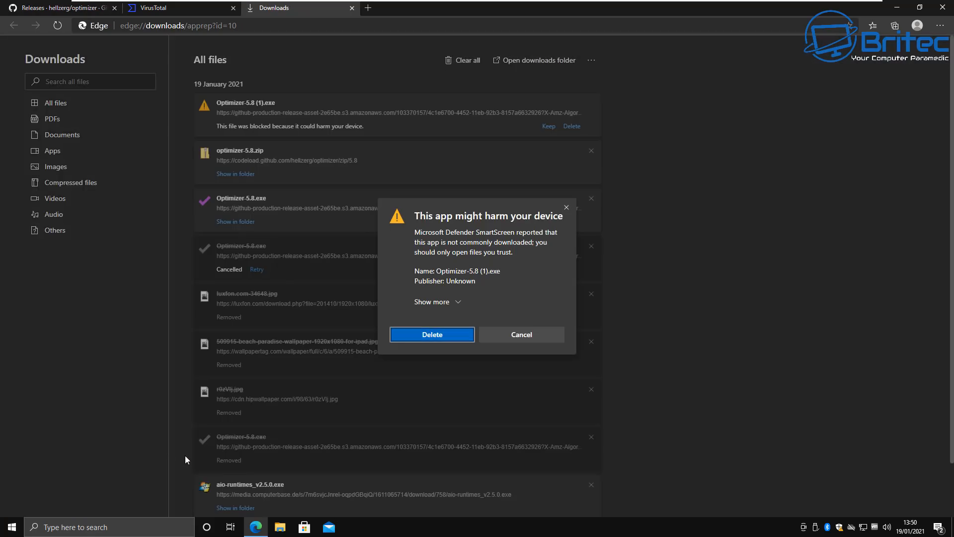
pyautogui.moveTo(488, 226)
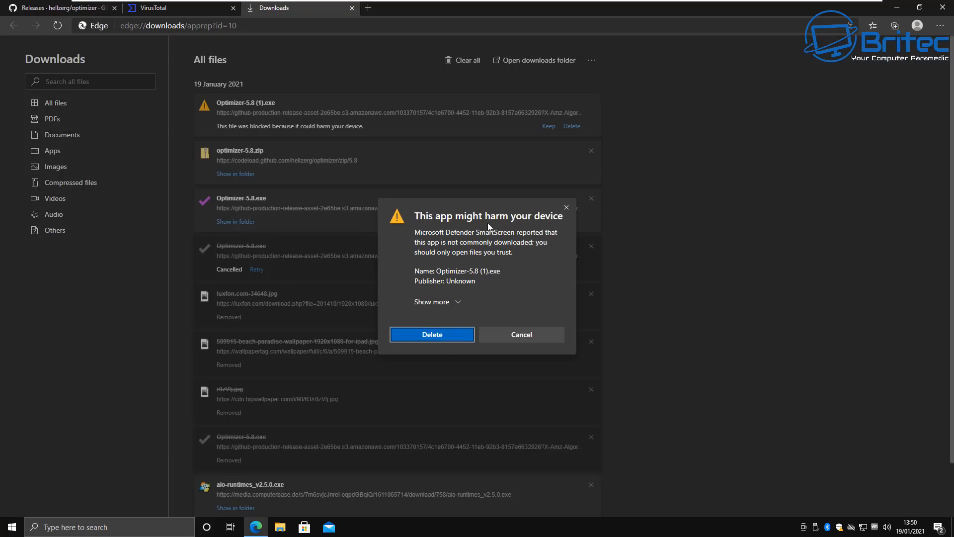
pyautogui.moveTo(460, 222)
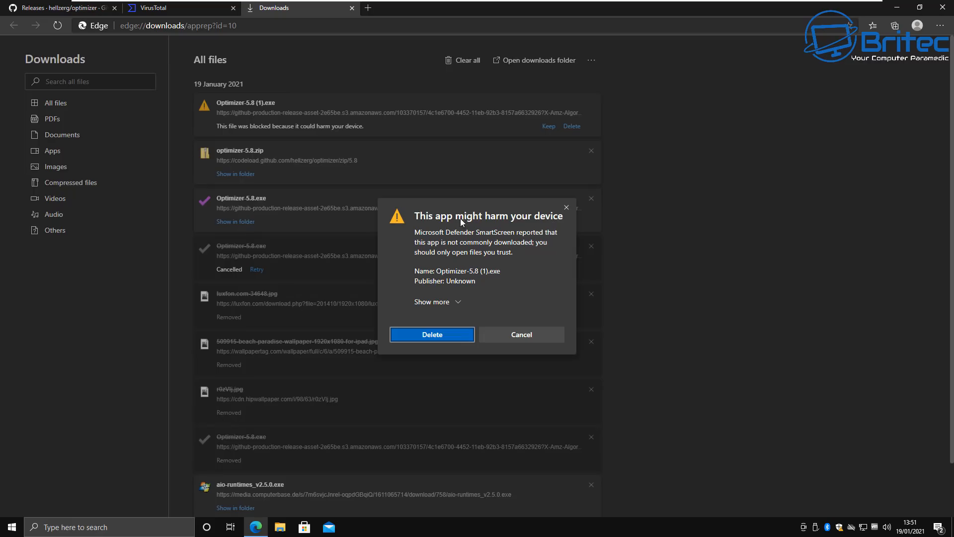
pyautogui.moveTo(433, 268)
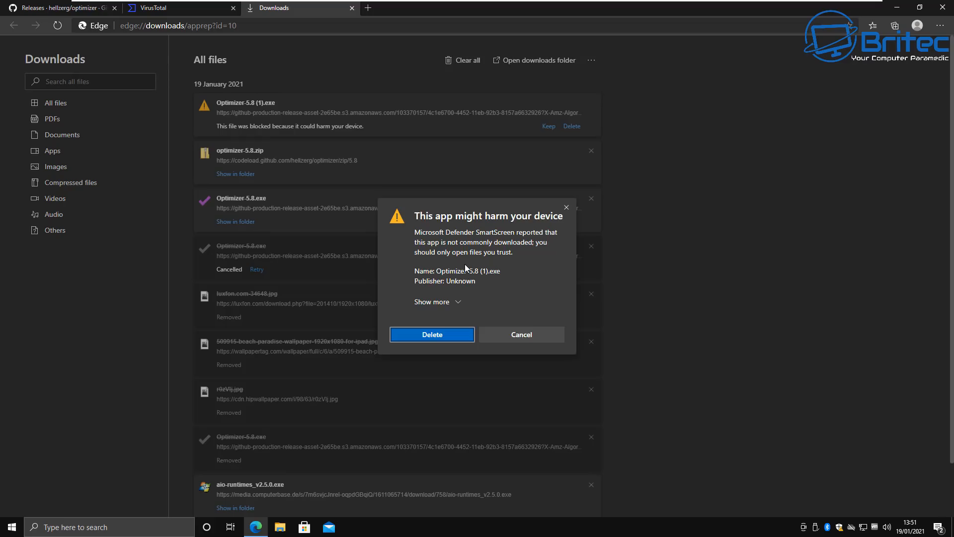
pyautogui.click(433, 301)
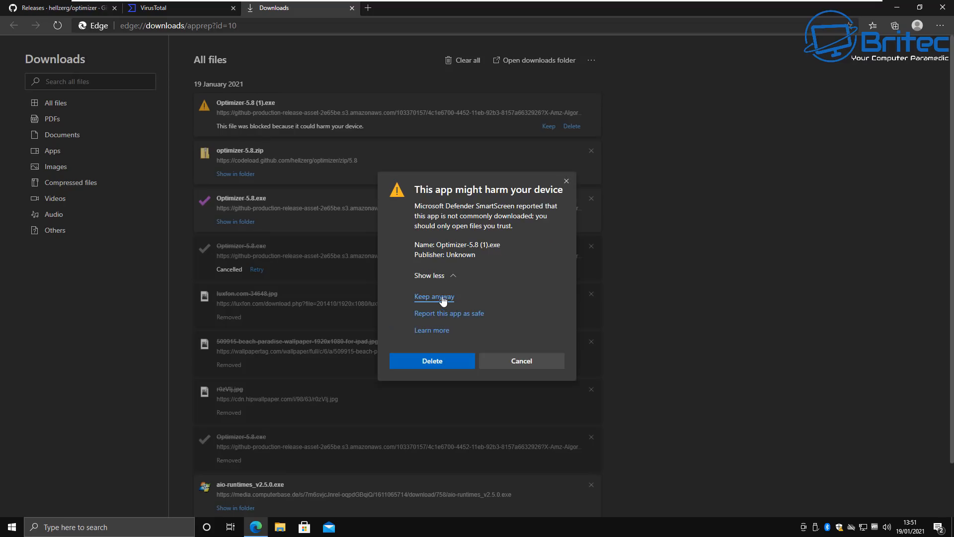
pyautogui.click(434, 297)
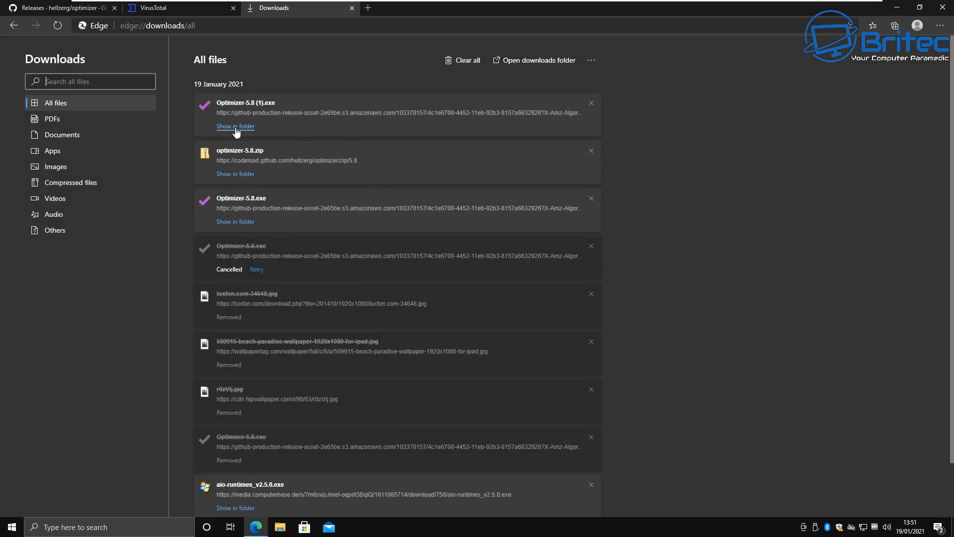
# Review the VirusTotal report for Optimizer-5.8.exe, noting the Qihoo-360 detection among 2 of 69 engines
pyautogui.click(155, 8)
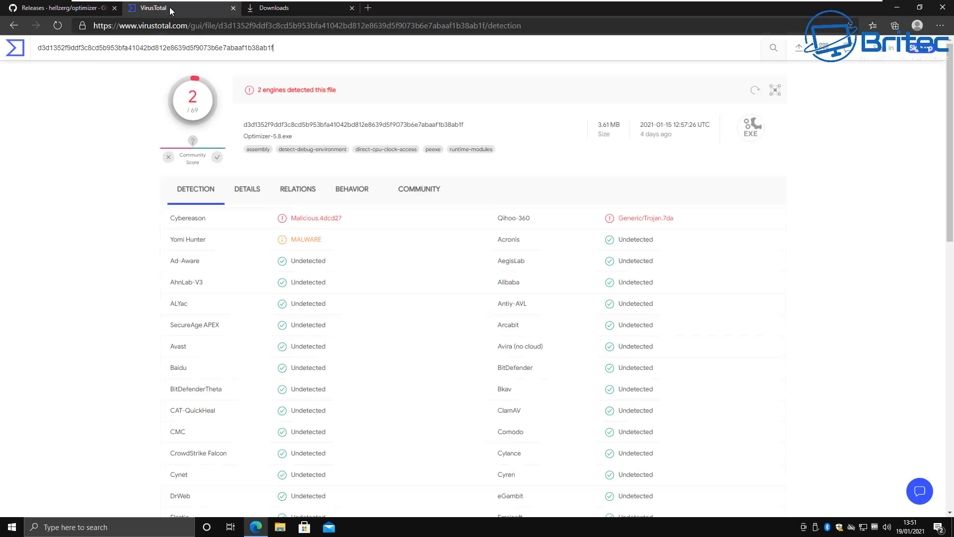
pyautogui.scroll(-3)
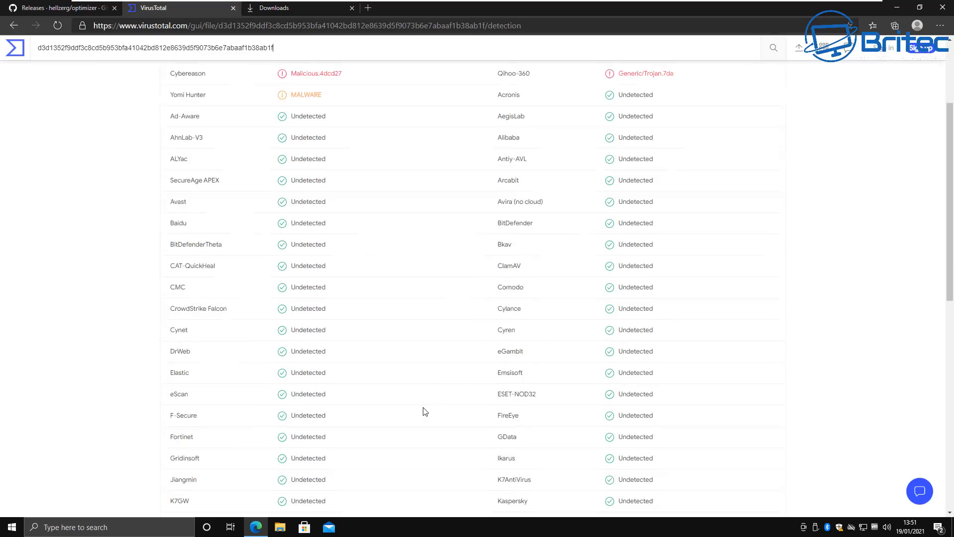
pyautogui.scroll(-3)
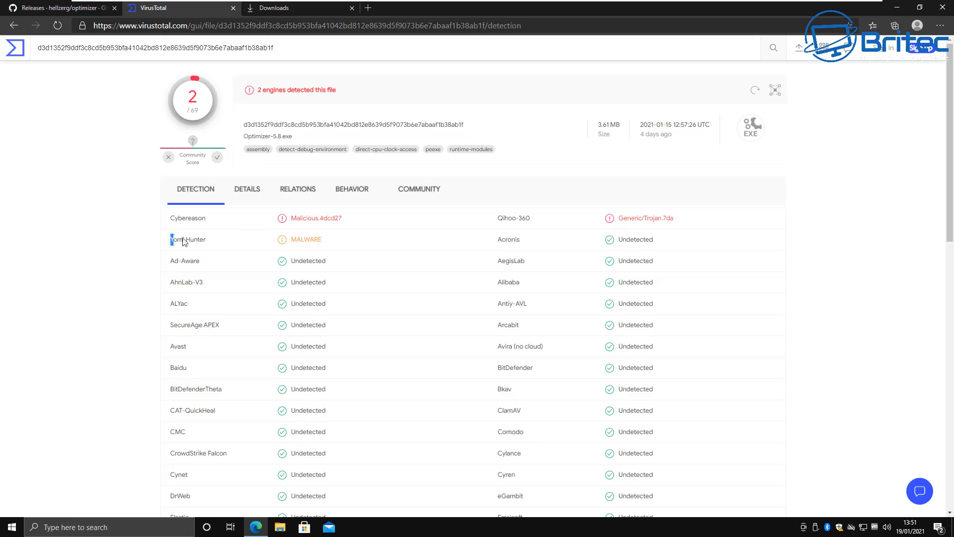
pyautogui.moveTo(546, 245)
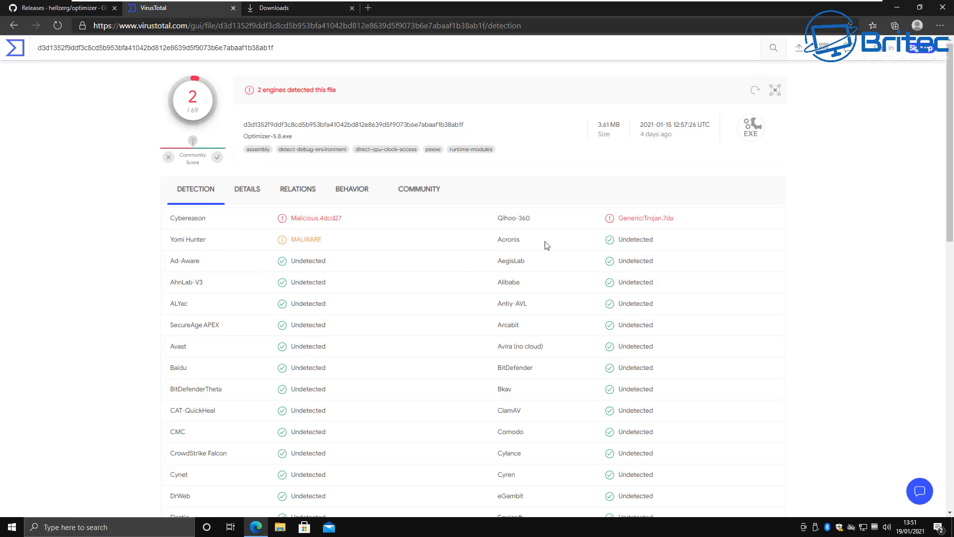
pyautogui.doubleClick(513, 217)
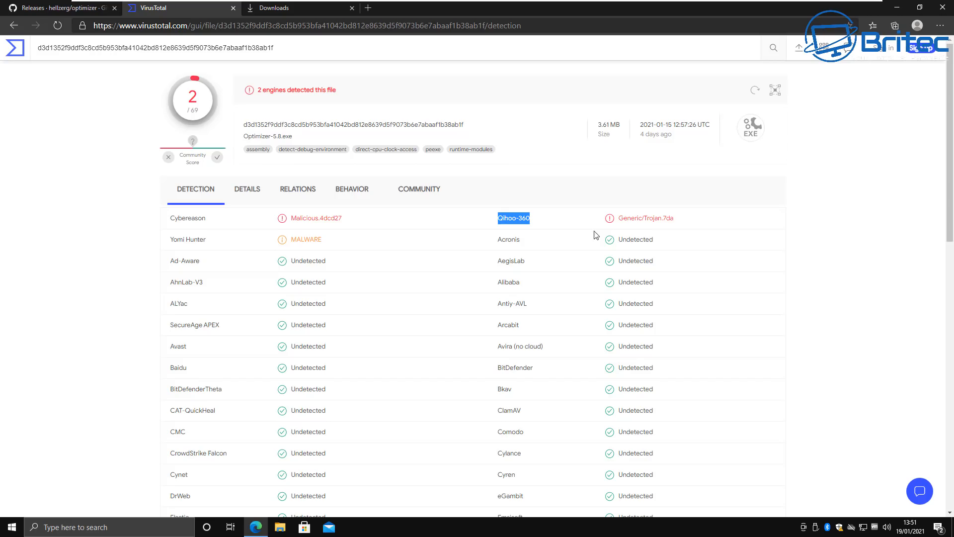
pyautogui.scroll(-3)
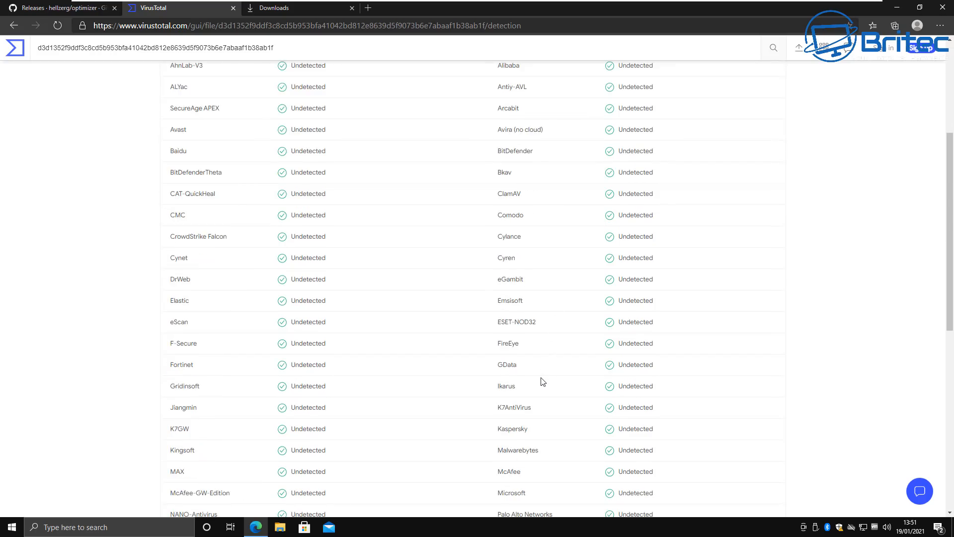
pyautogui.scroll(-3)
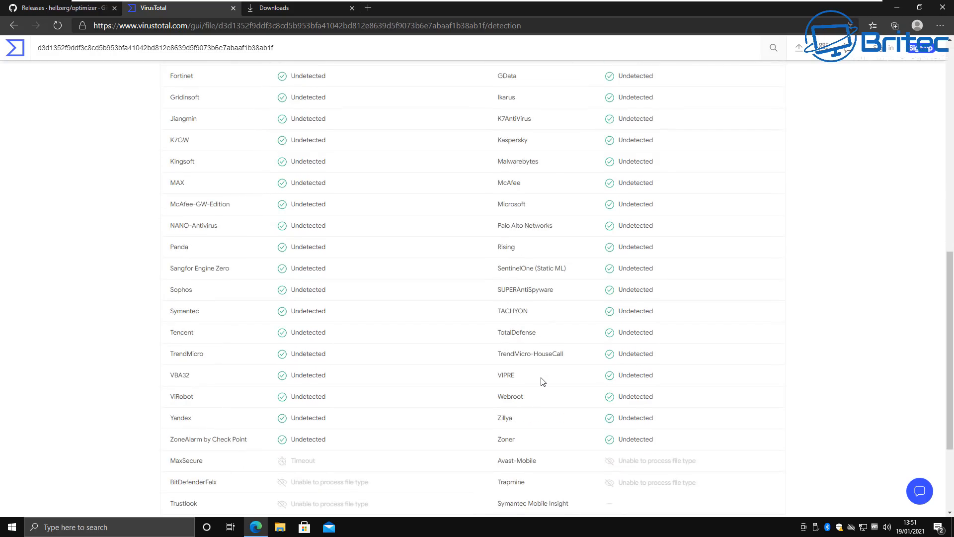
pyautogui.scroll(-3)
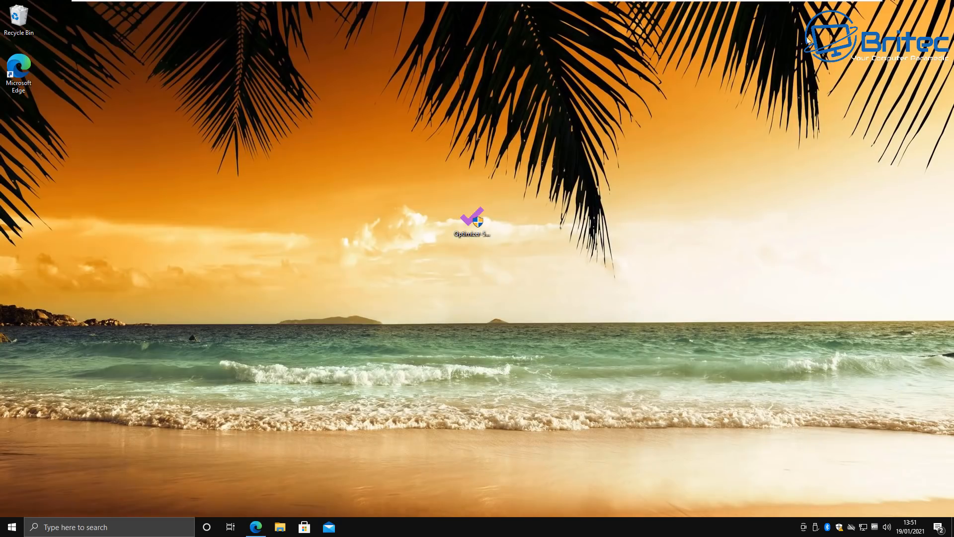
# Launch Optimizer-5.8.exe from the desktop and approve its User Account Control prompt
pyautogui.click(471, 223)
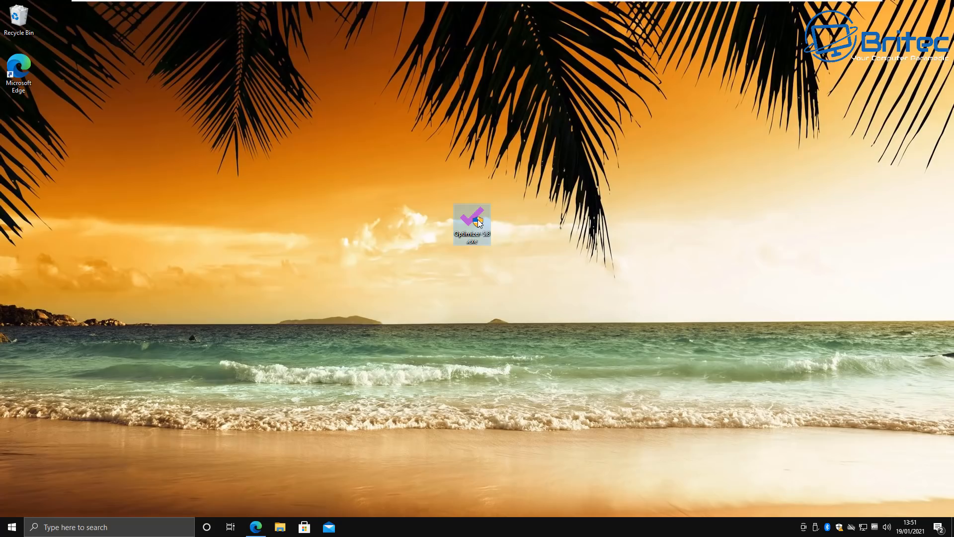
pyautogui.moveTo(472, 222)
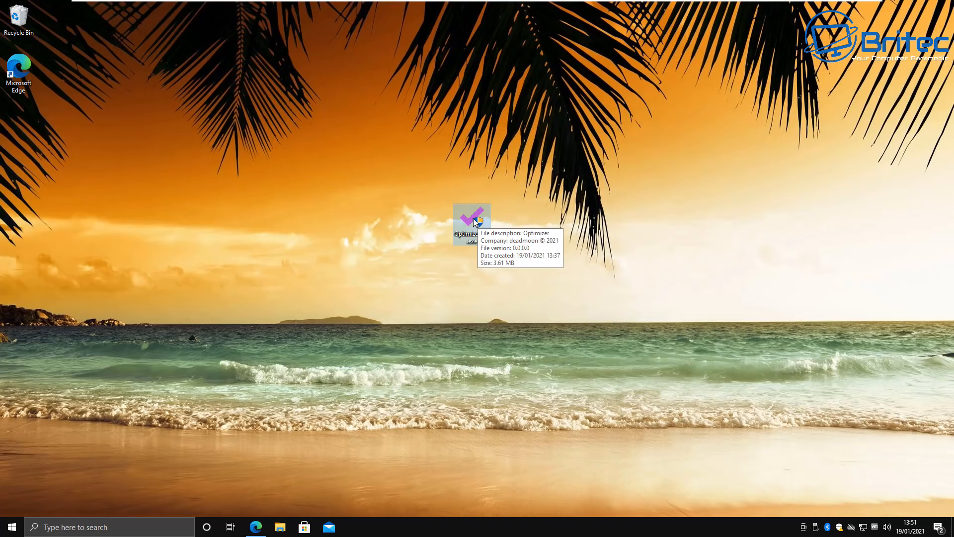
pyautogui.doubleClick(471, 220)
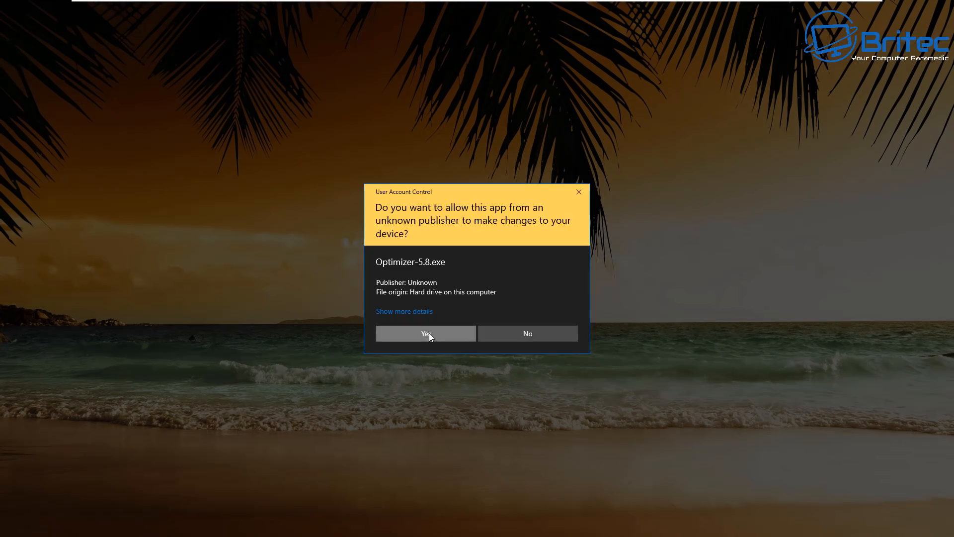
pyautogui.click(425, 333)
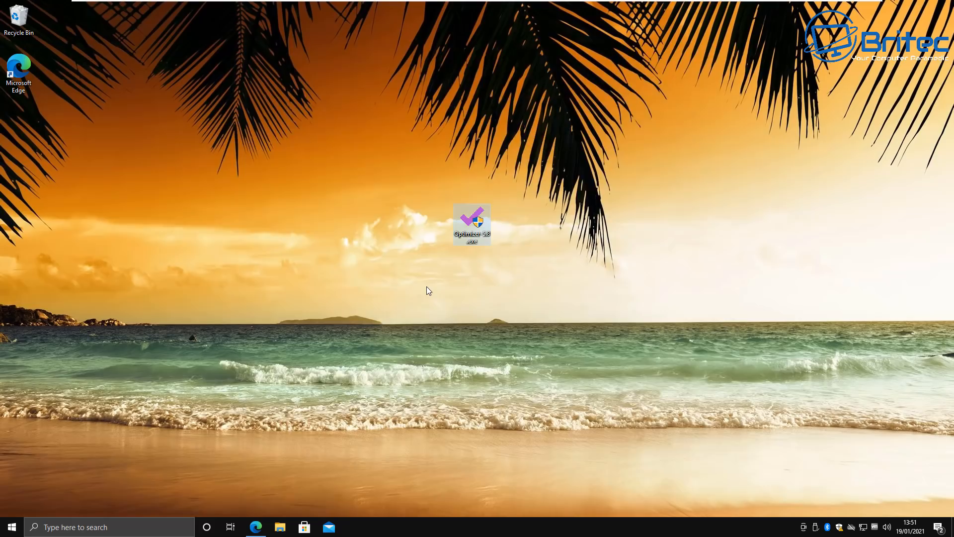
pyautogui.doubleClick(472, 220)
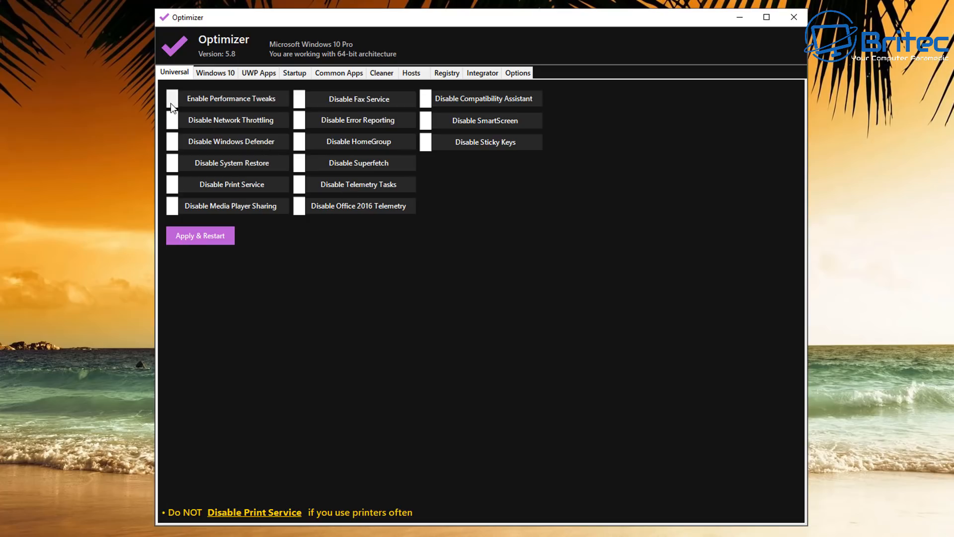
pyautogui.moveTo(175, 105)
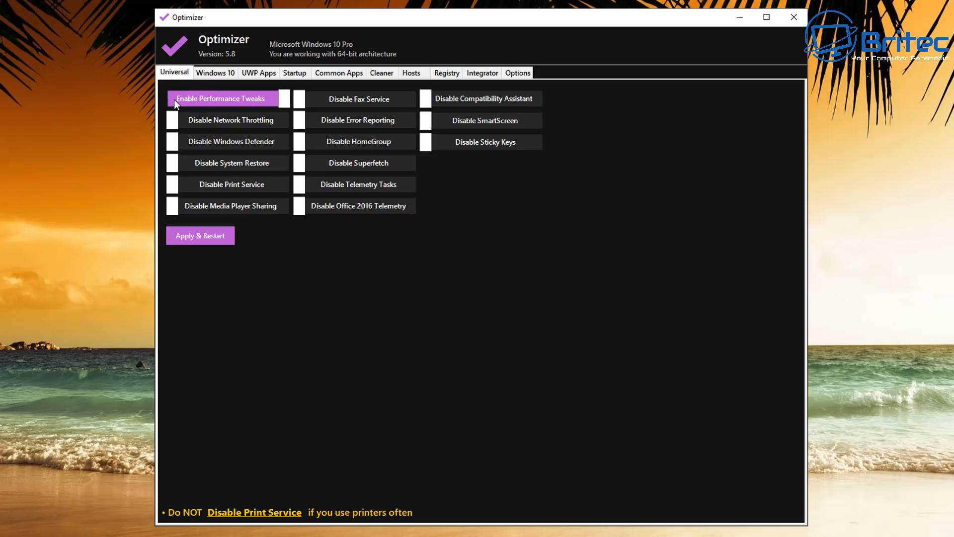
pyautogui.moveTo(177, 119)
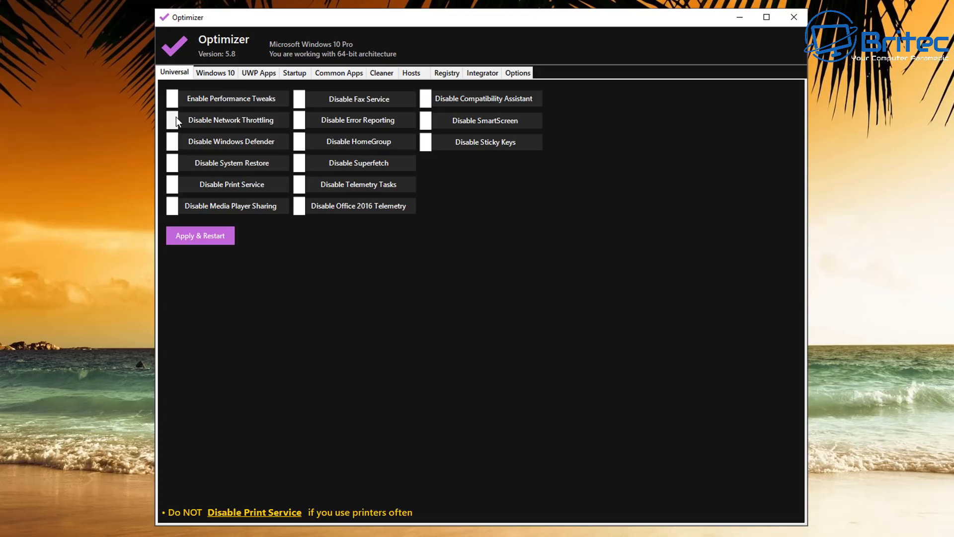
# Switch on Universal tweaks including Office 2016 Telemetry, Telemetry Tasks, Superfetch and Compatibility Assistant disabling
pyautogui.click(231, 119)
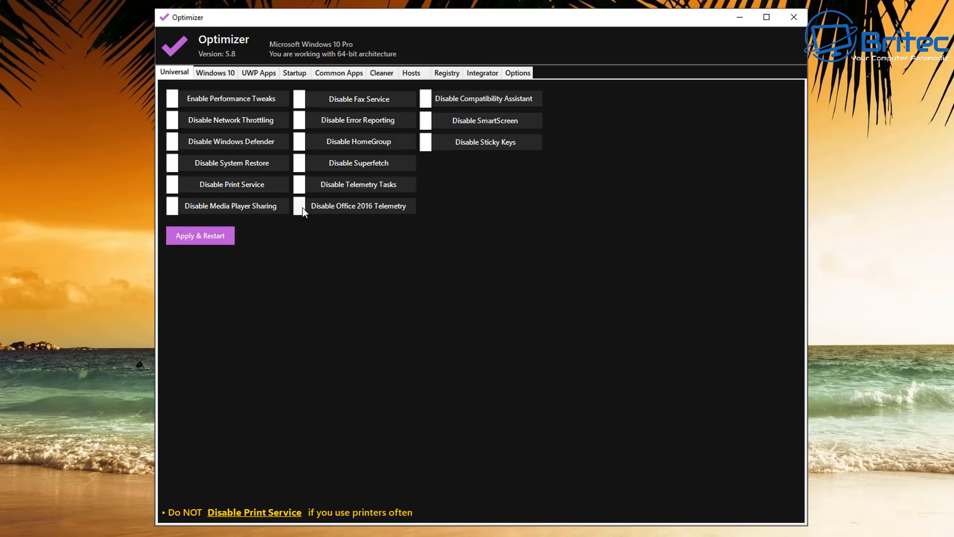
pyautogui.click(358, 205)
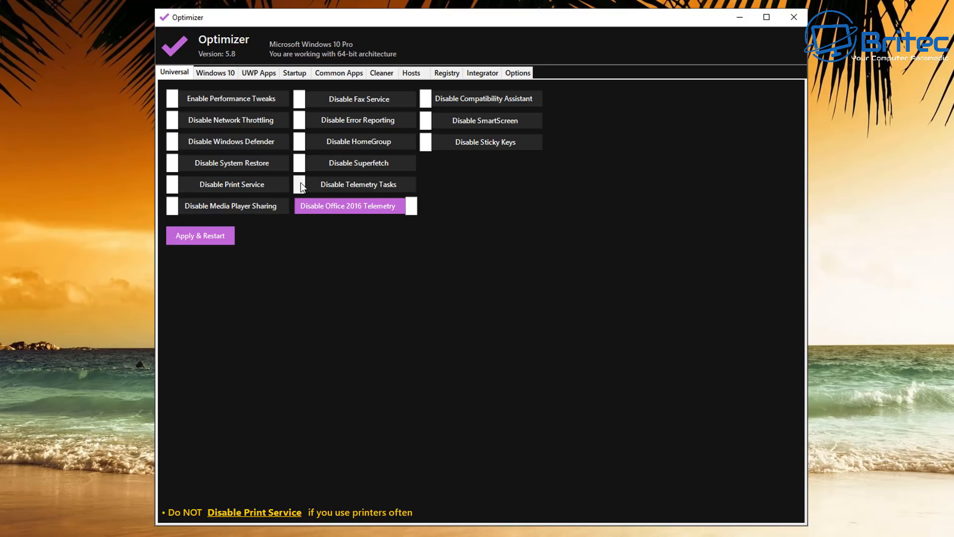
pyautogui.click(358, 184)
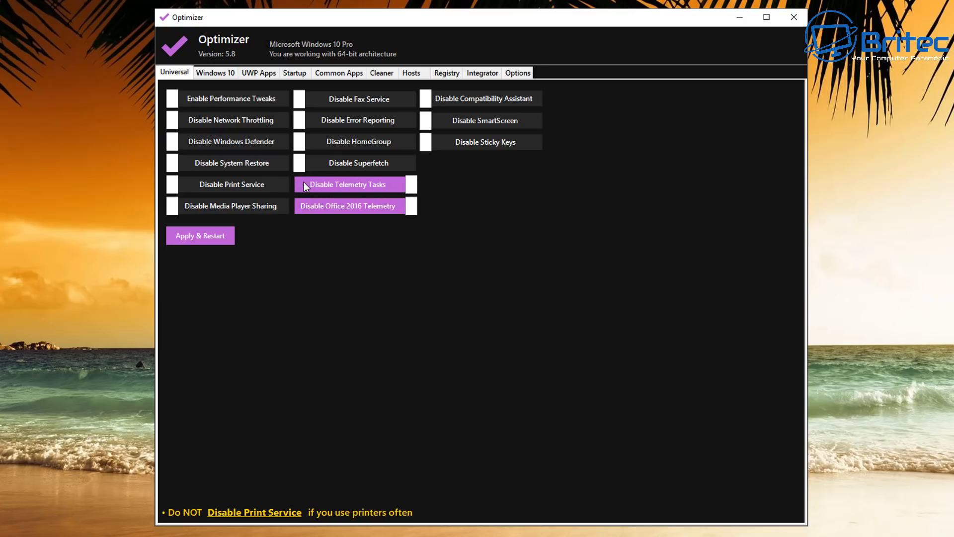
pyautogui.click(358, 162)
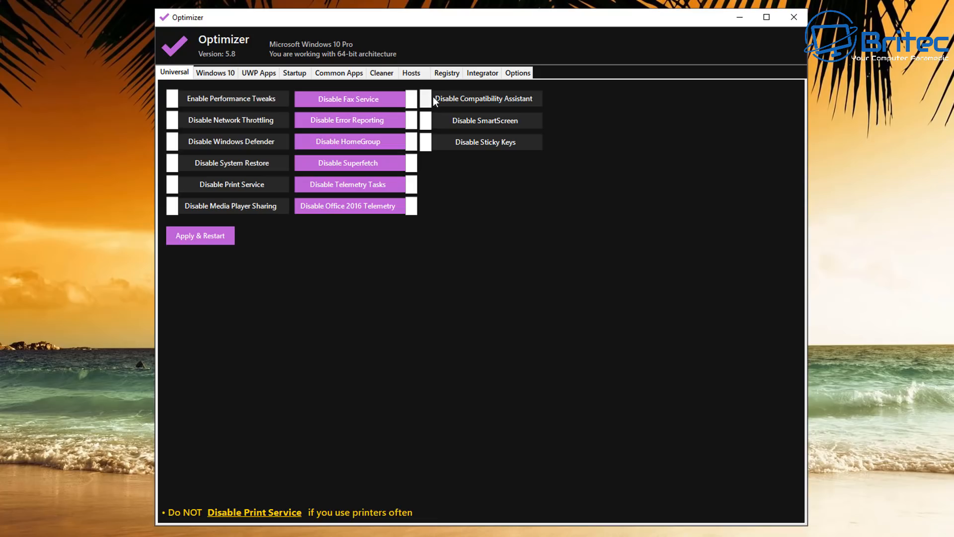
pyautogui.click(482, 98)
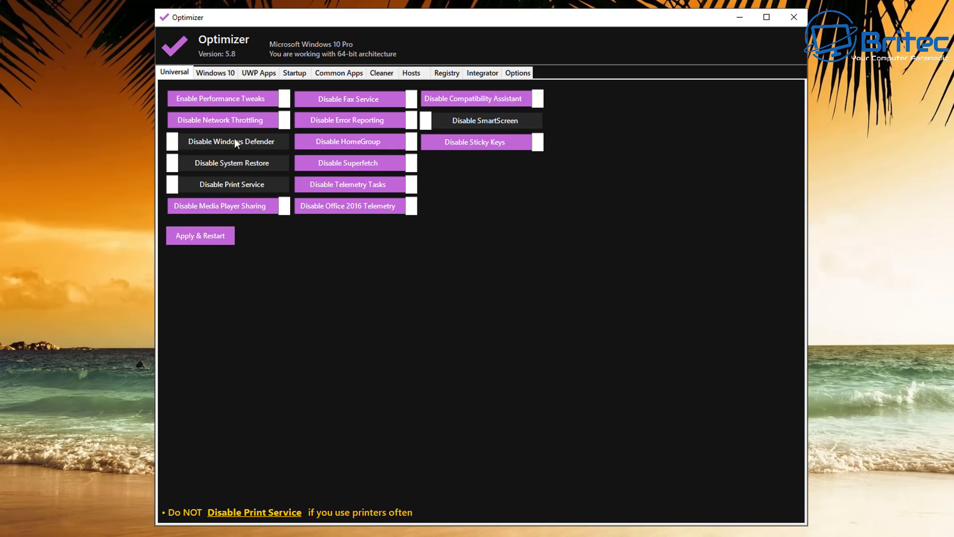
# On Windows 10 tweaks, disable Quick Access history and Start Menu ads and enable long paths
pyautogui.click(215, 72)
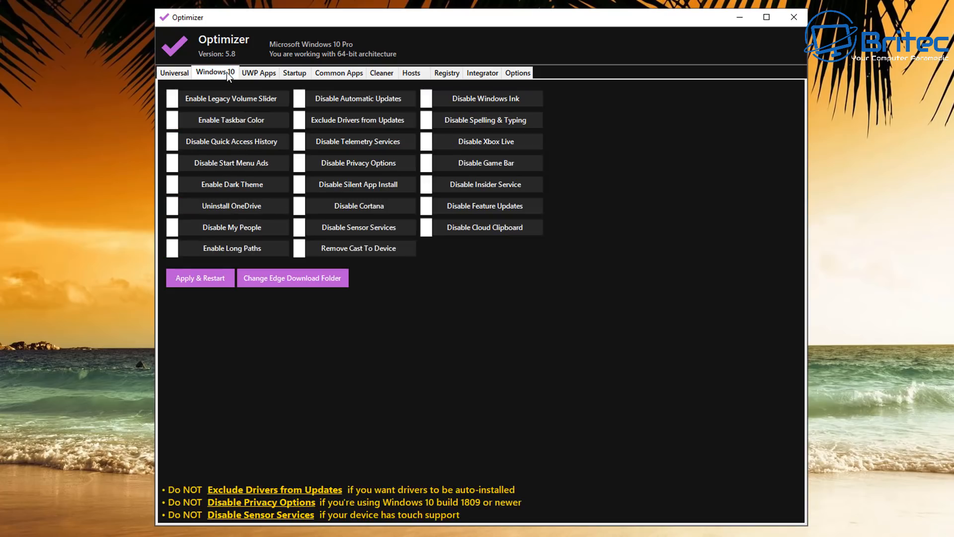
pyautogui.moveTo(299, 154)
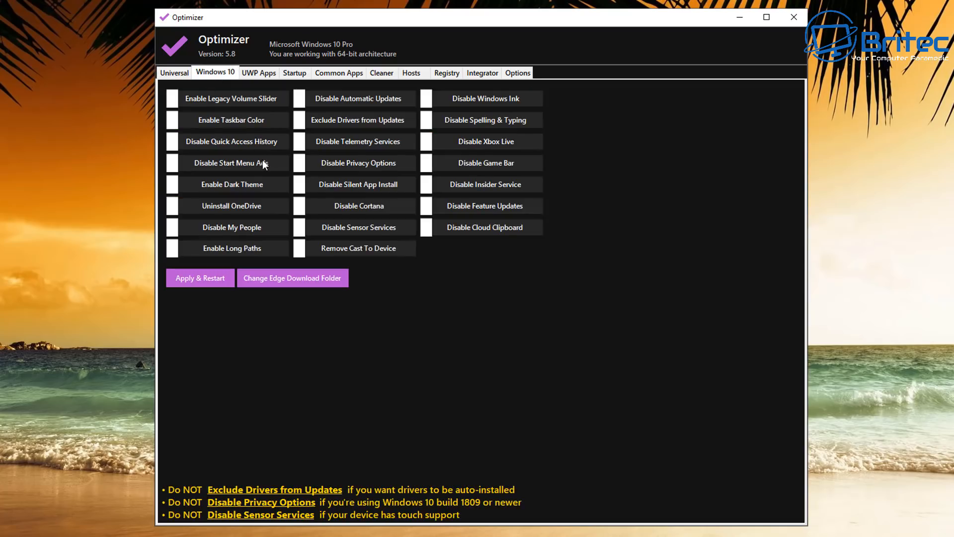
pyautogui.moveTo(193, 106)
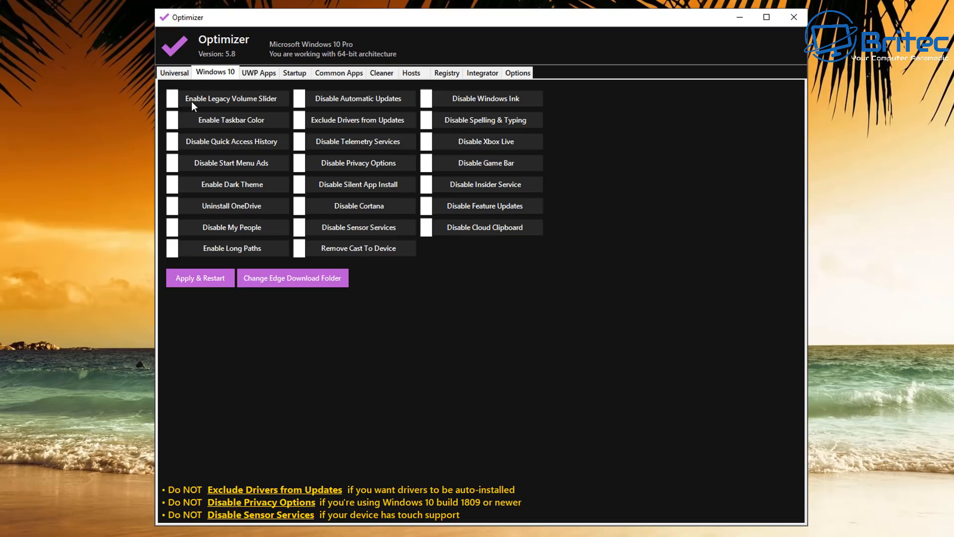
pyautogui.moveTo(192, 129)
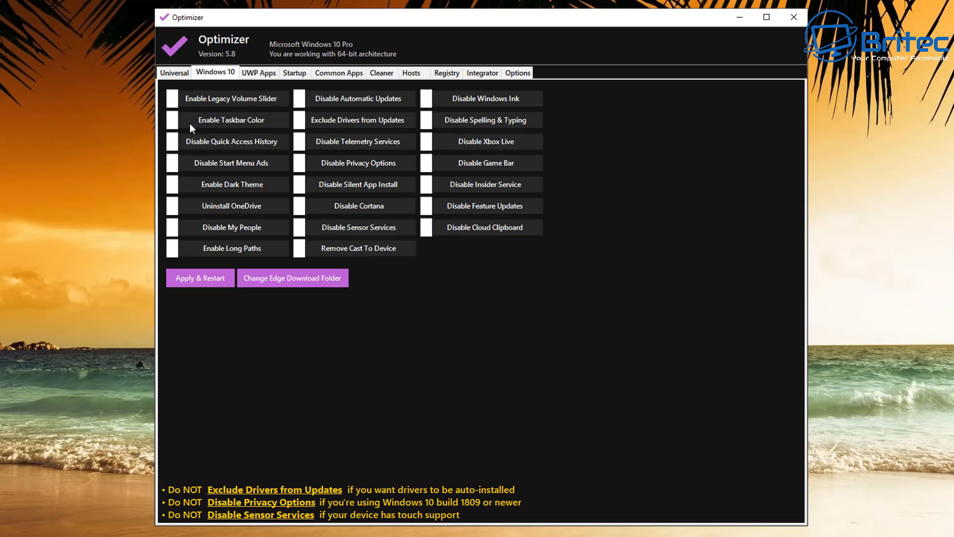
pyautogui.moveTo(179, 137)
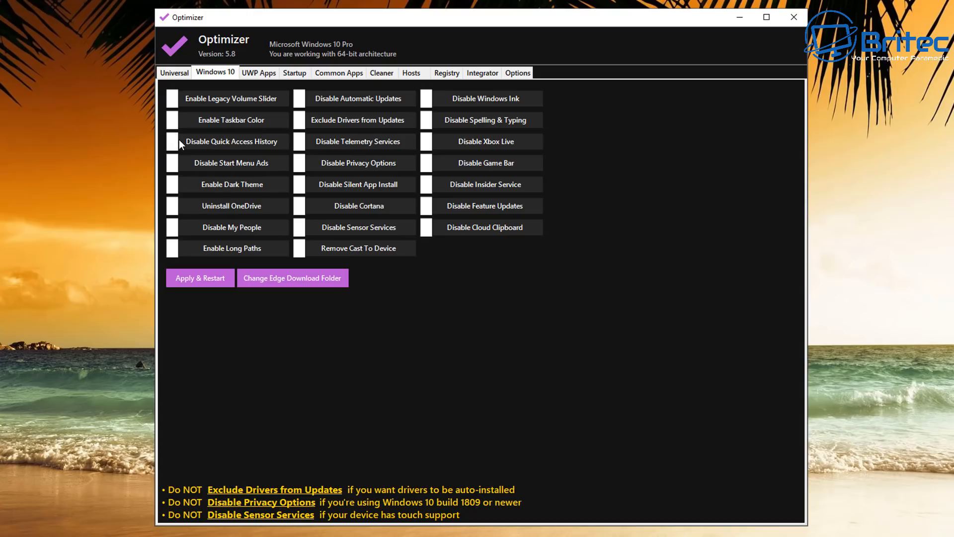
pyautogui.click(230, 141)
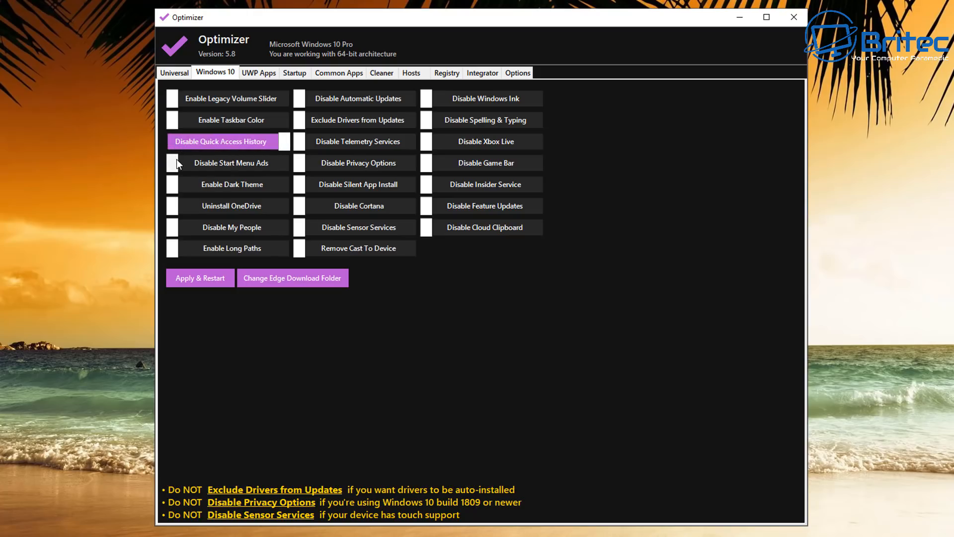
pyautogui.click(230, 163)
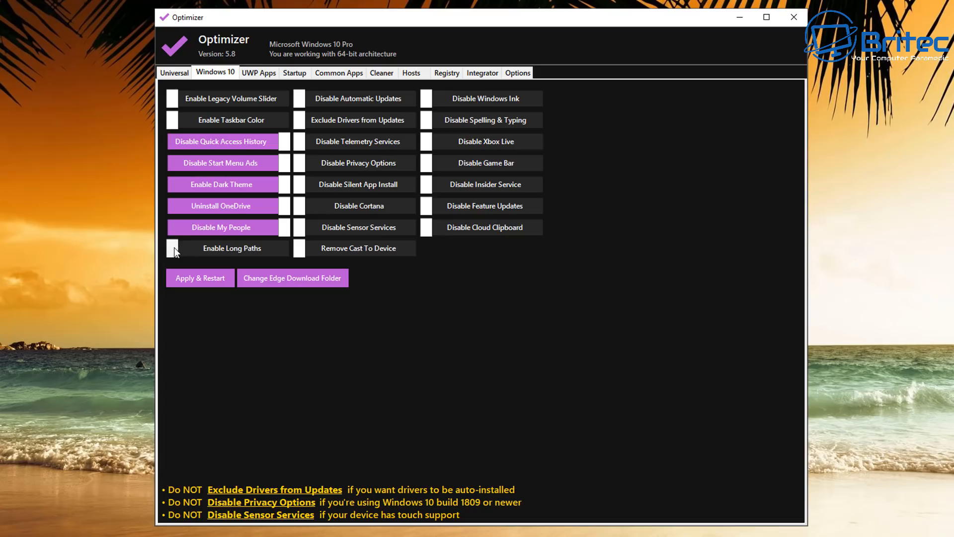
pyautogui.click(173, 247)
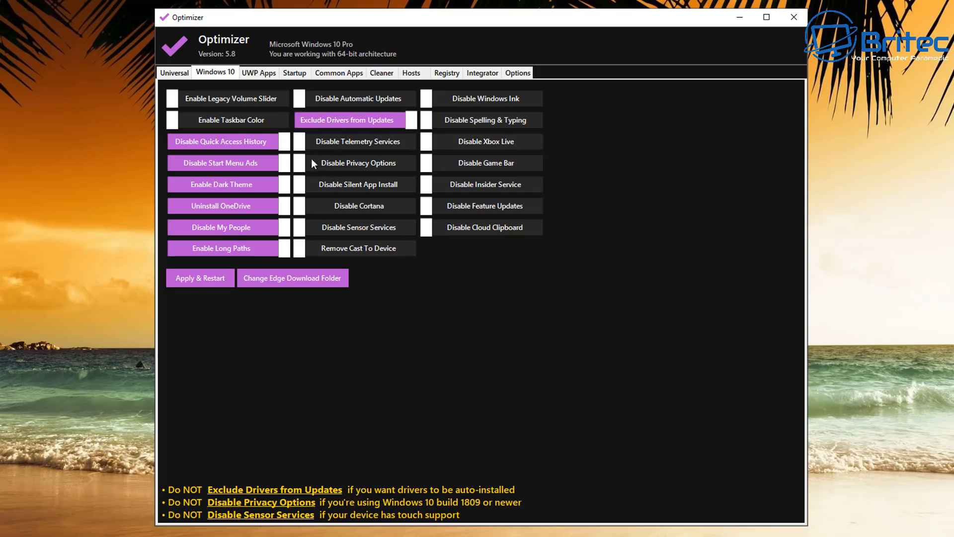
# Disable telemetry services, privacy options, Cast To Device, Windows Ink and the Insider service
pyautogui.click(357, 141)
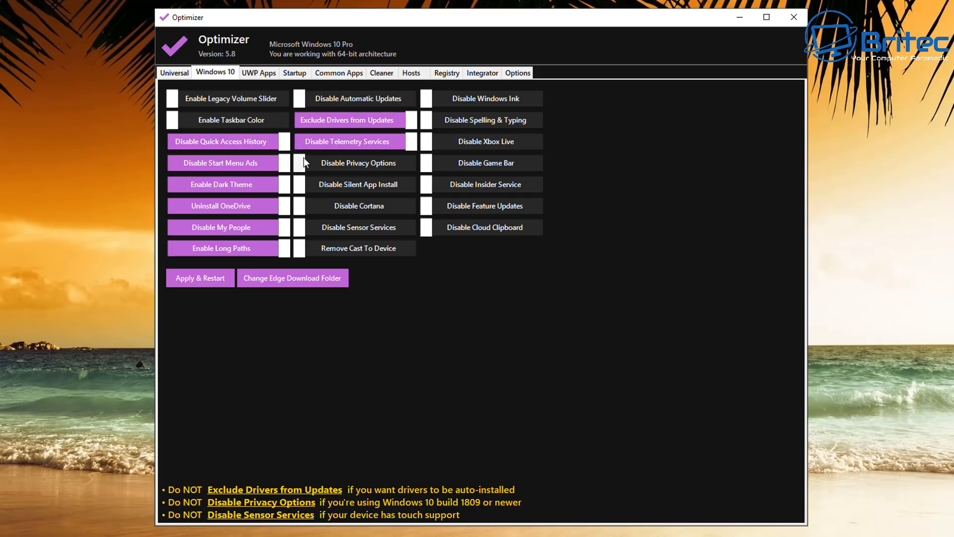
pyautogui.click(358, 162)
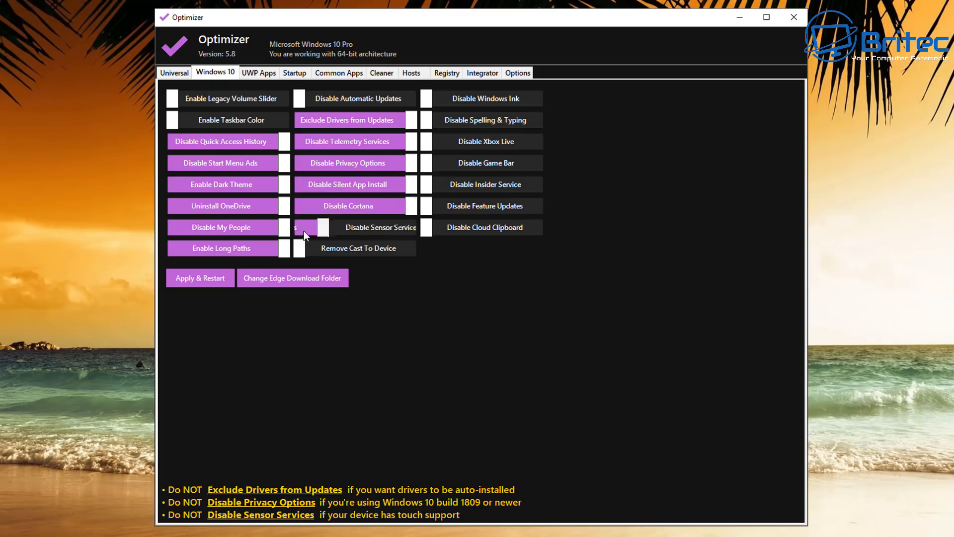
pyautogui.click(348, 227)
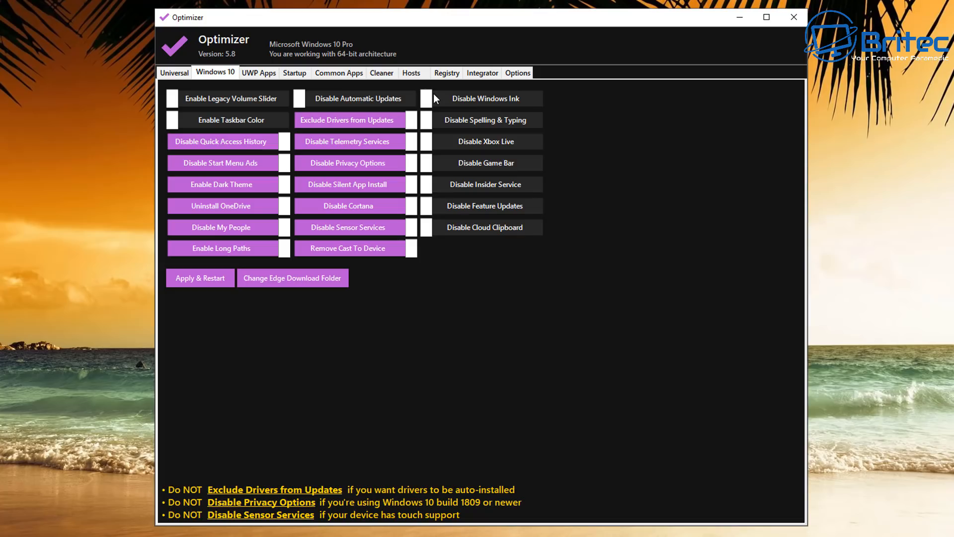
pyautogui.click(485, 98)
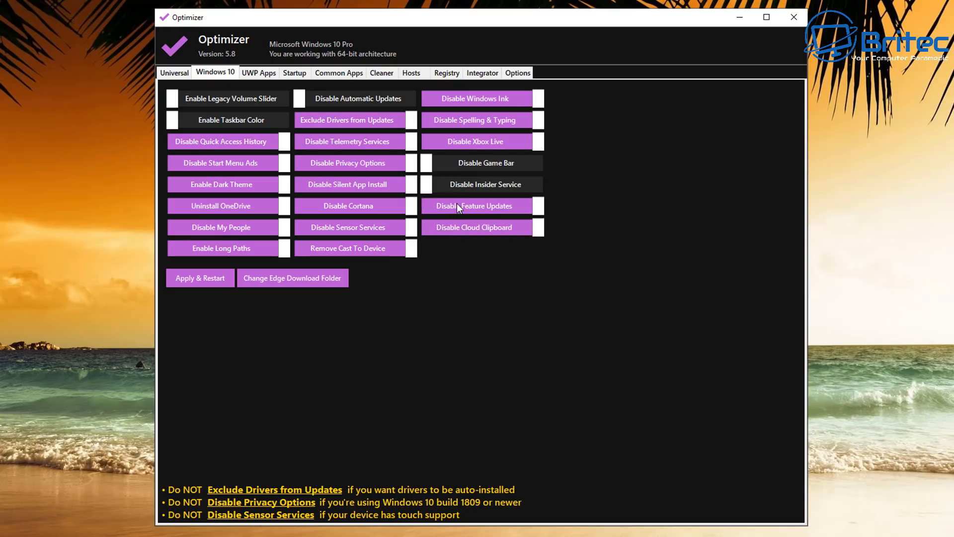
pyautogui.moveTo(498, 209)
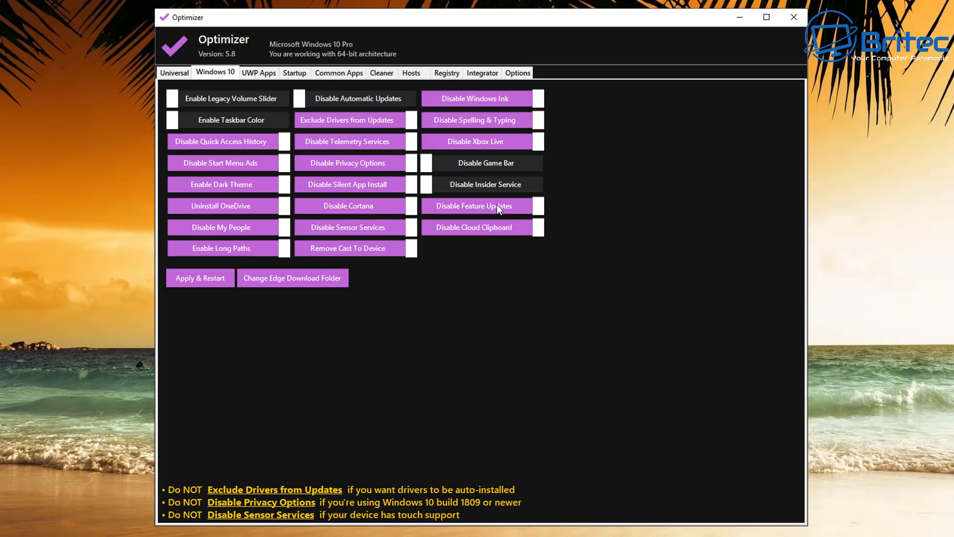
pyautogui.moveTo(464, 217)
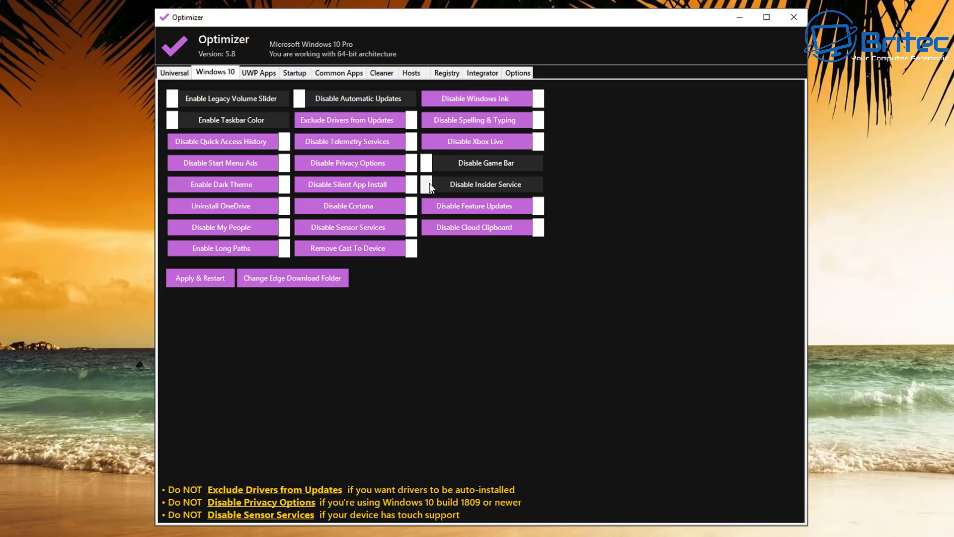
pyautogui.click(481, 184)
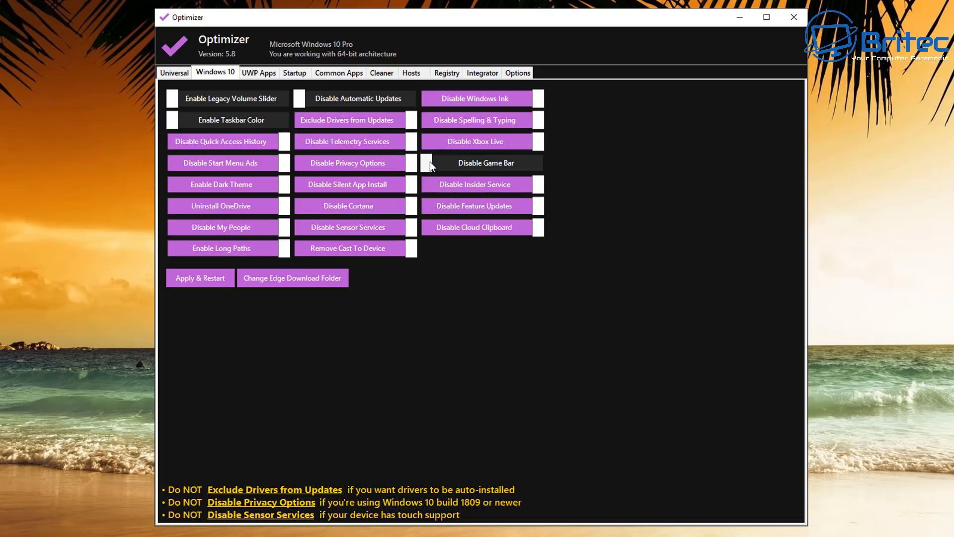
# Select all UWP apps in the list and start uninstalling them
pyautogui.click(258, 72)
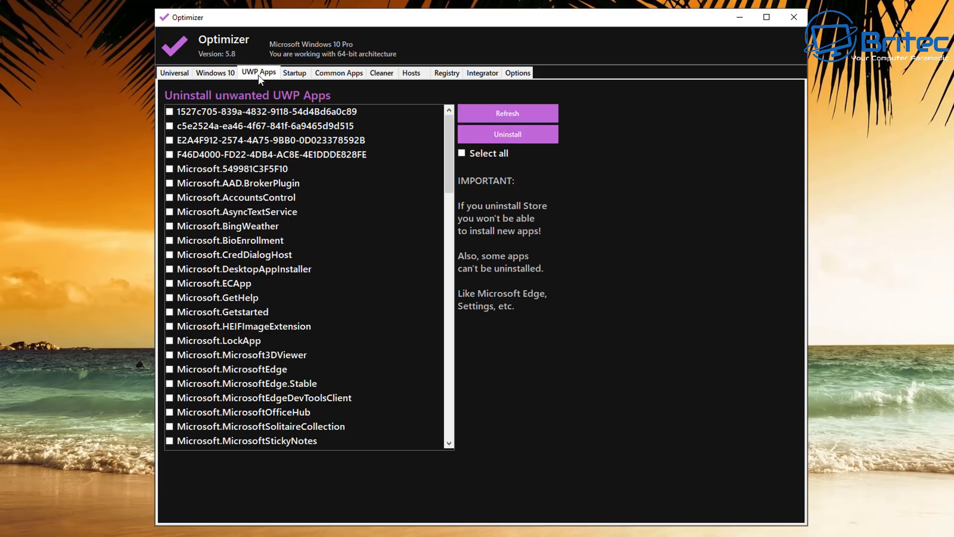
pyautogui.moveTo(205, 307)
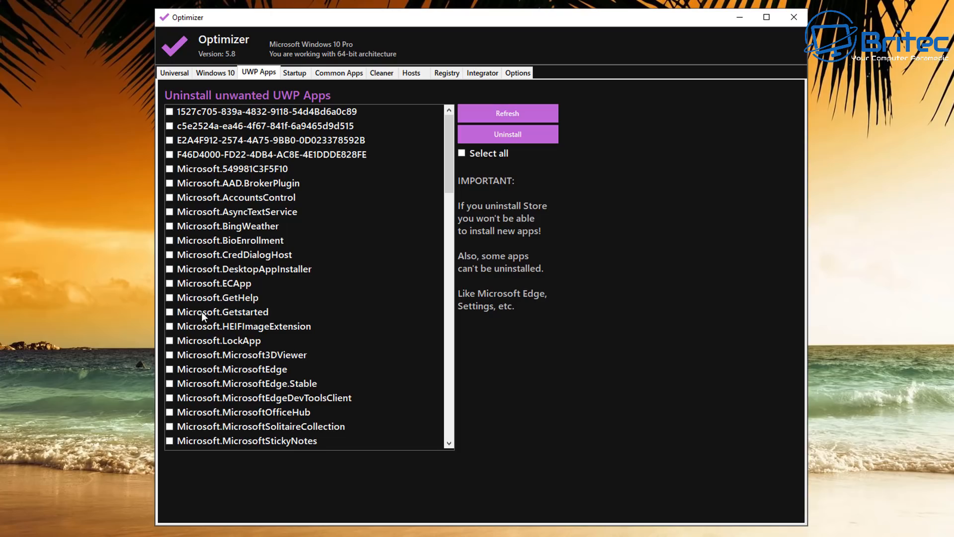
pyautogui.moveTo(186, 315)
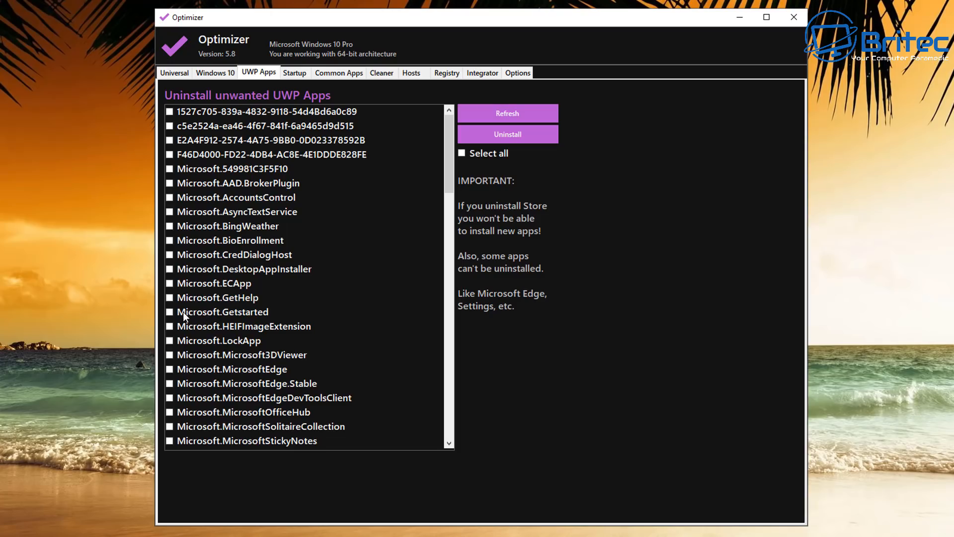
pyautogui.moveTo(196, 311)
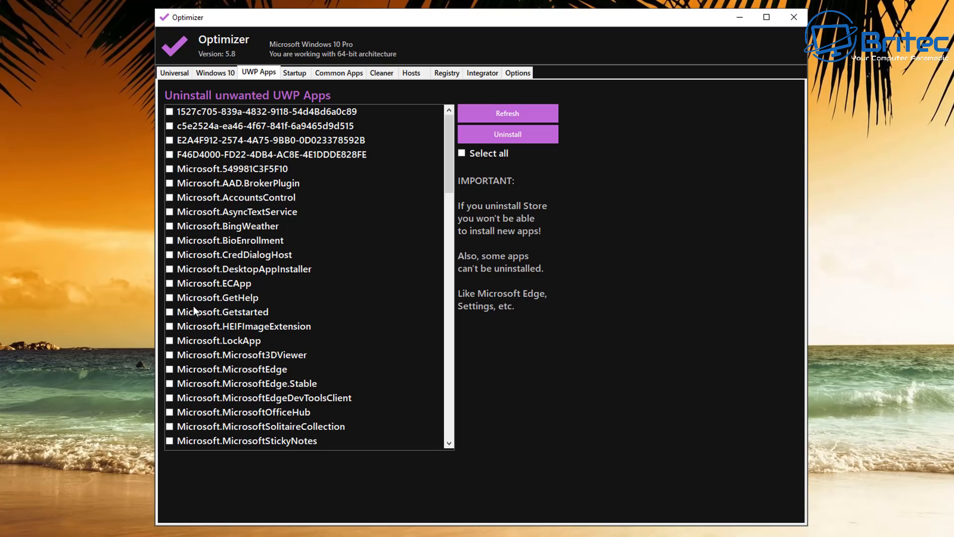
pyautogui.scroll(-3)
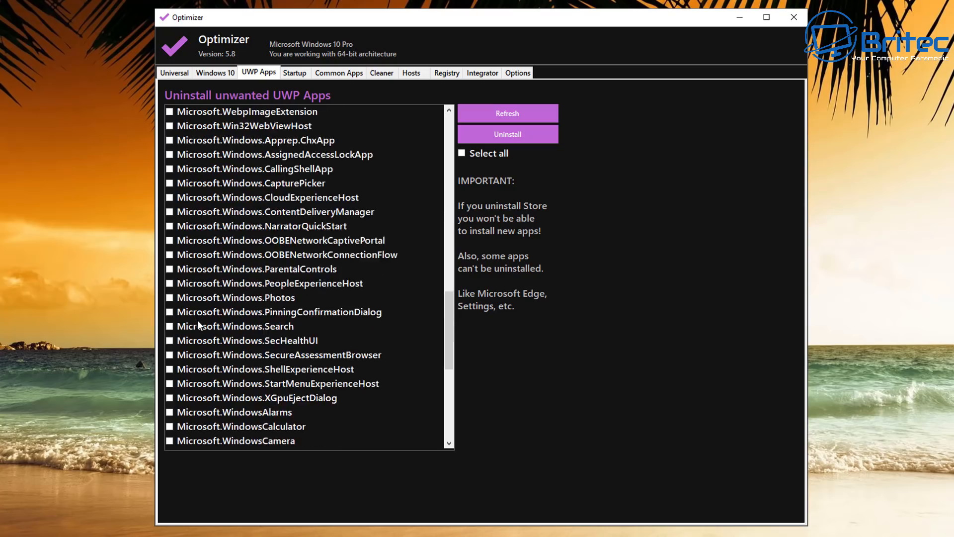
pyautogui.scroll(-3)
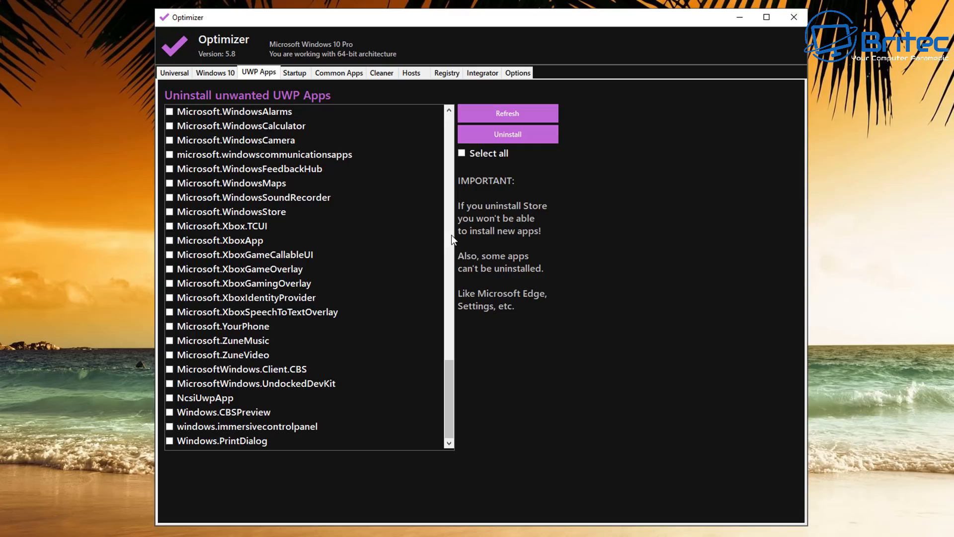
pyautogui.click(461, 152)
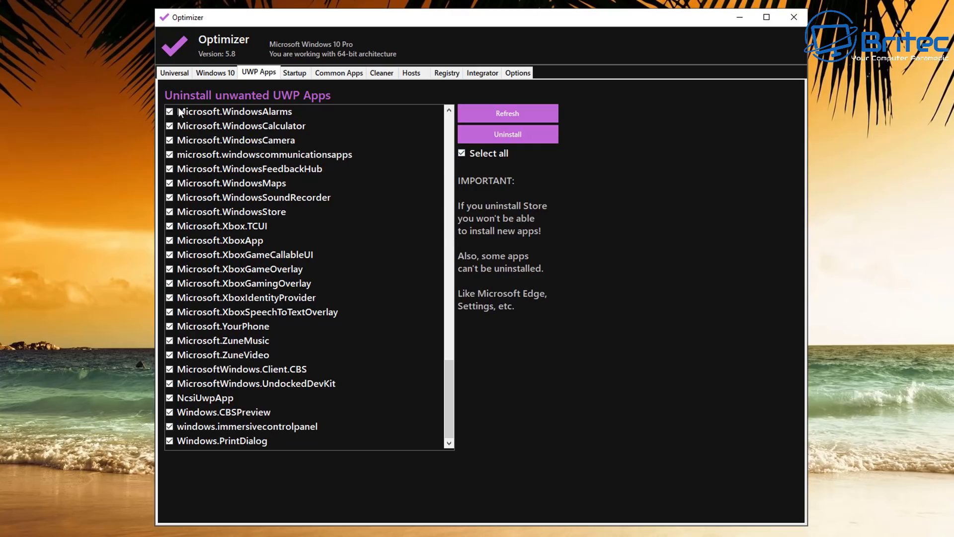
pyautogui.moveTo(173, 193)
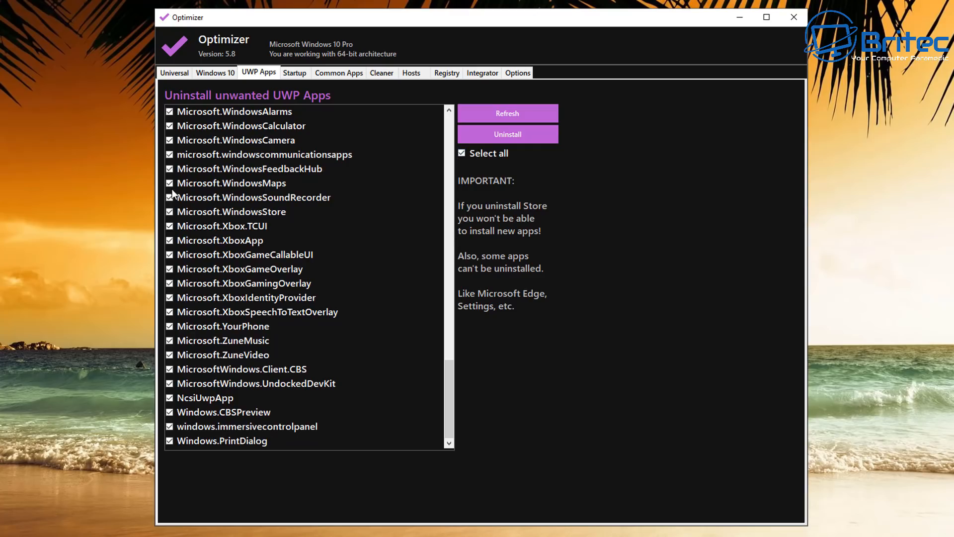
pyautogui.moveTo(268, 372)
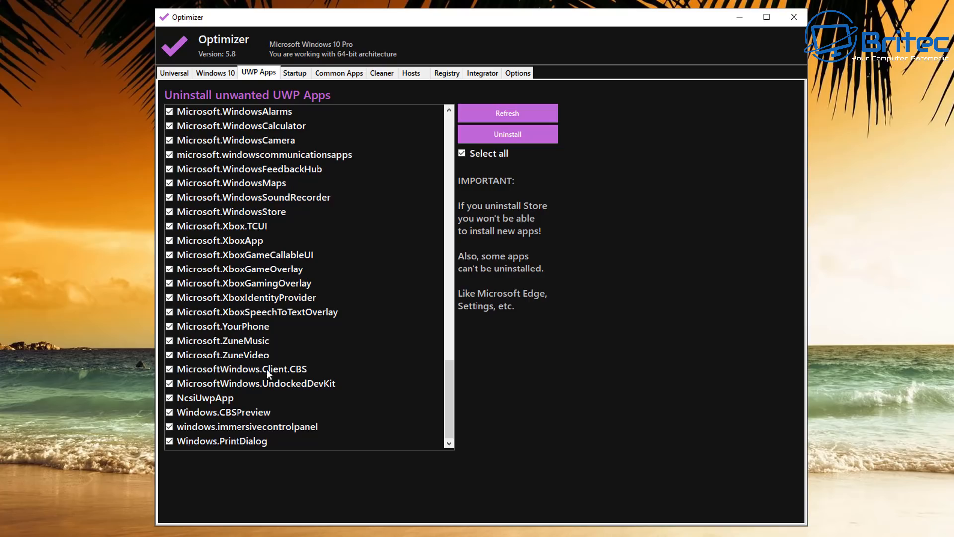
pyautogui.moveTo(172, 370)
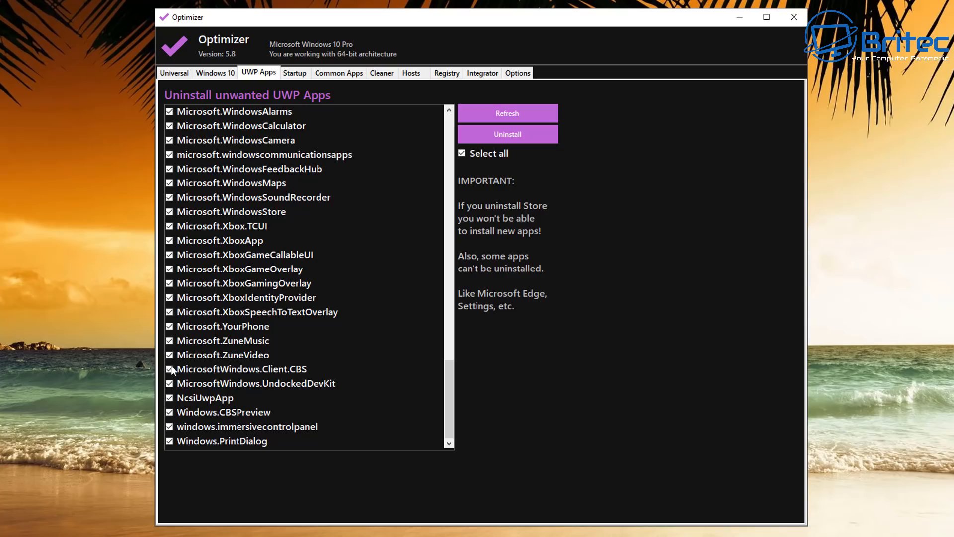
pyautogui.moveTo(427, 411)
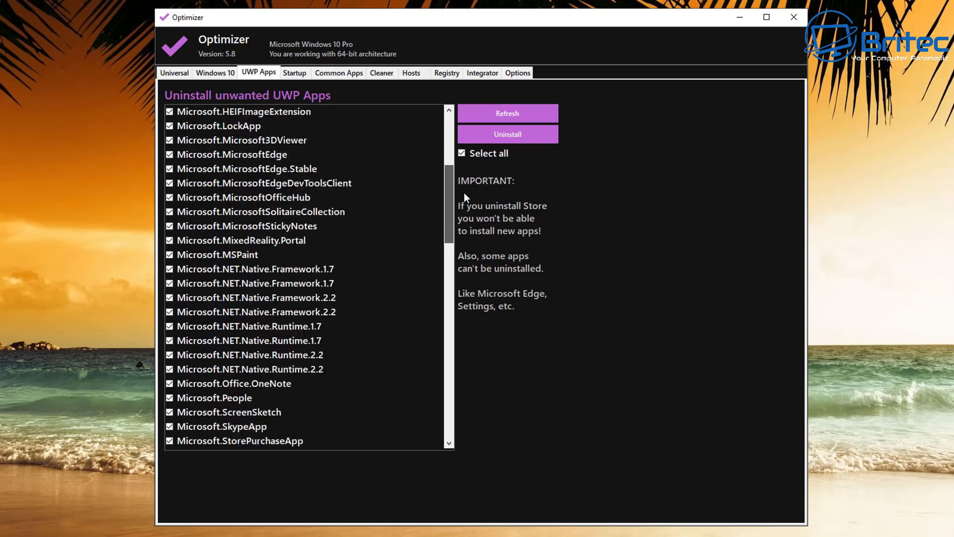
pyautogui.scroll(3)
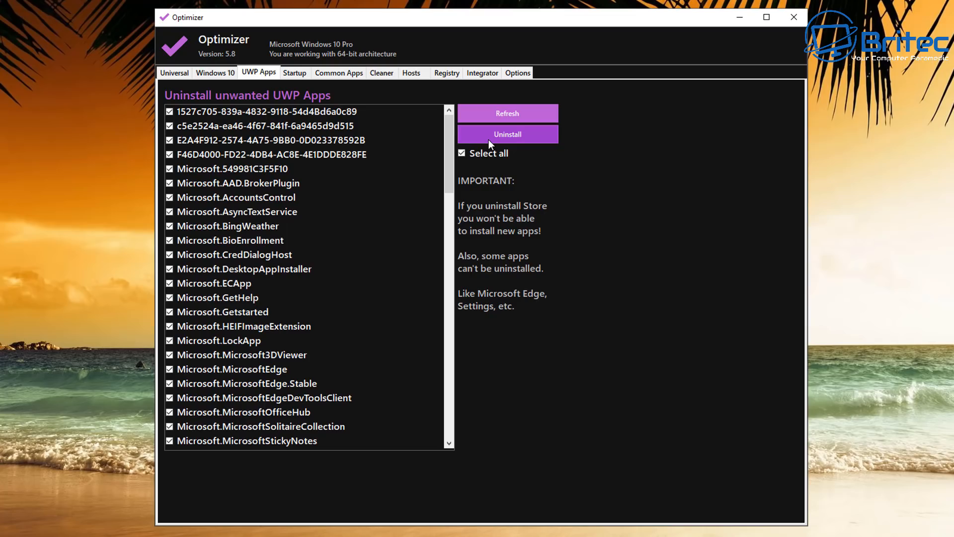
pyautogui.click(507, 134)
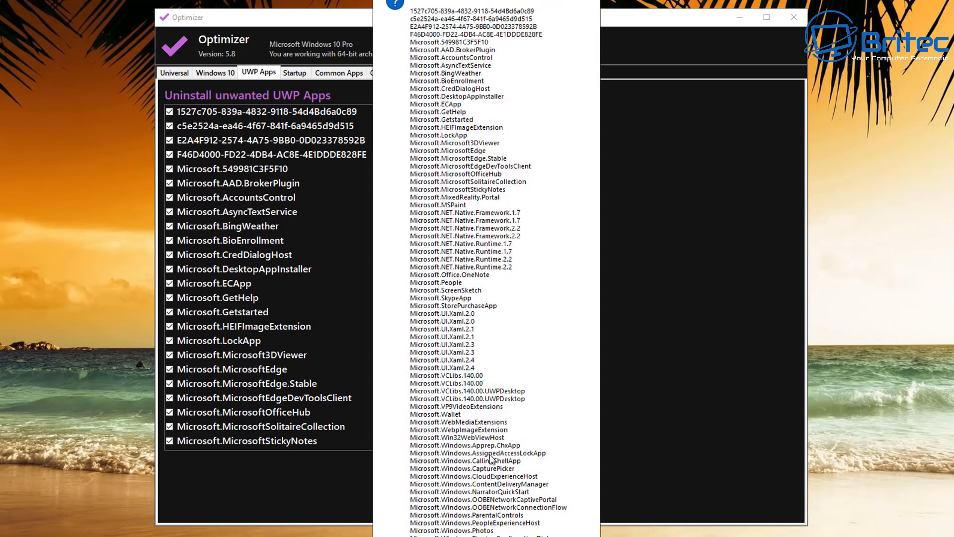
pyautogui.moveTo(542, 387)
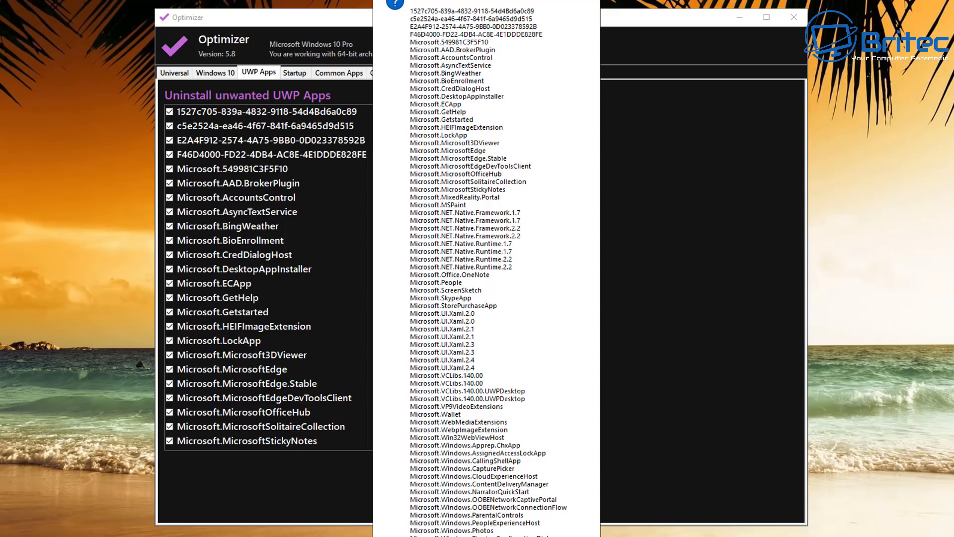
pyautogui.moveTo(447, 160)
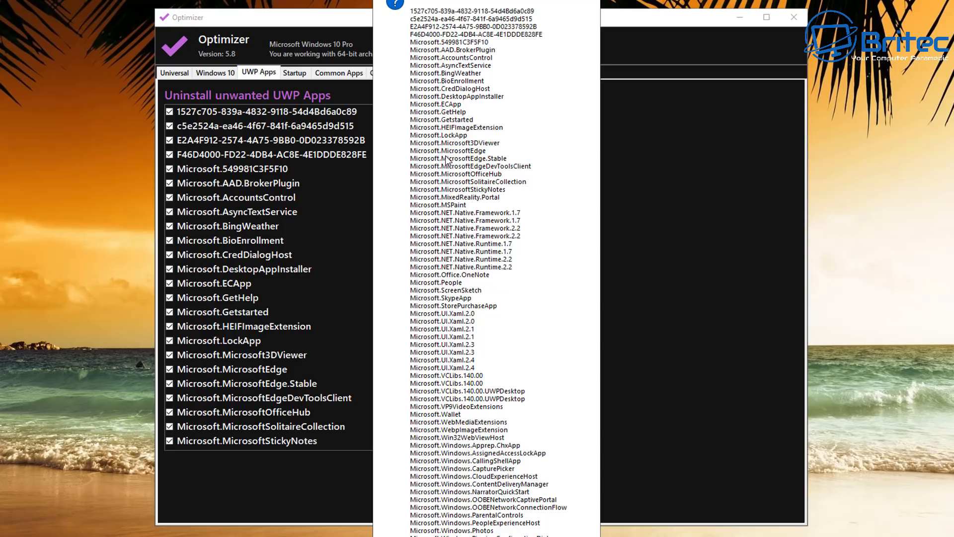
pyautogui.moveTo(409, 357)
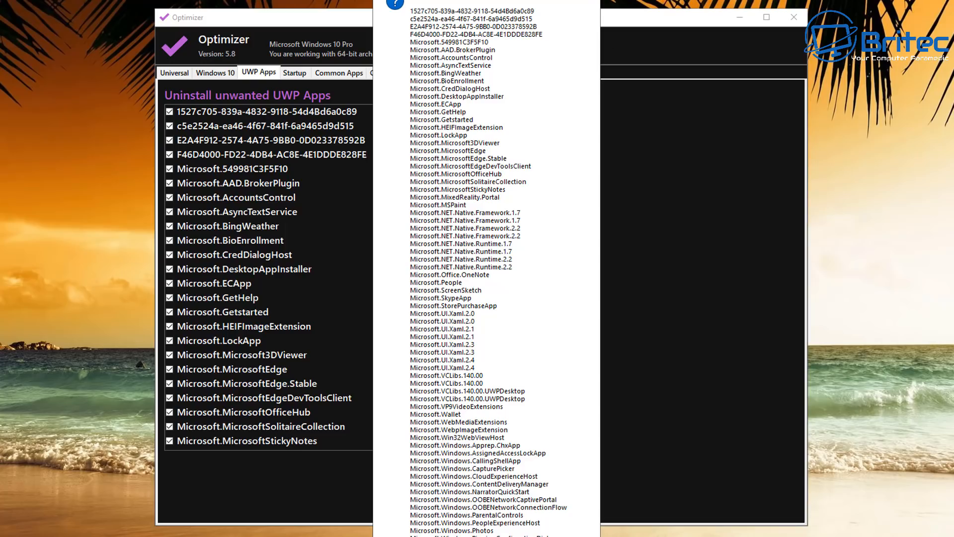
pyautogui.moveTo(599, 155)
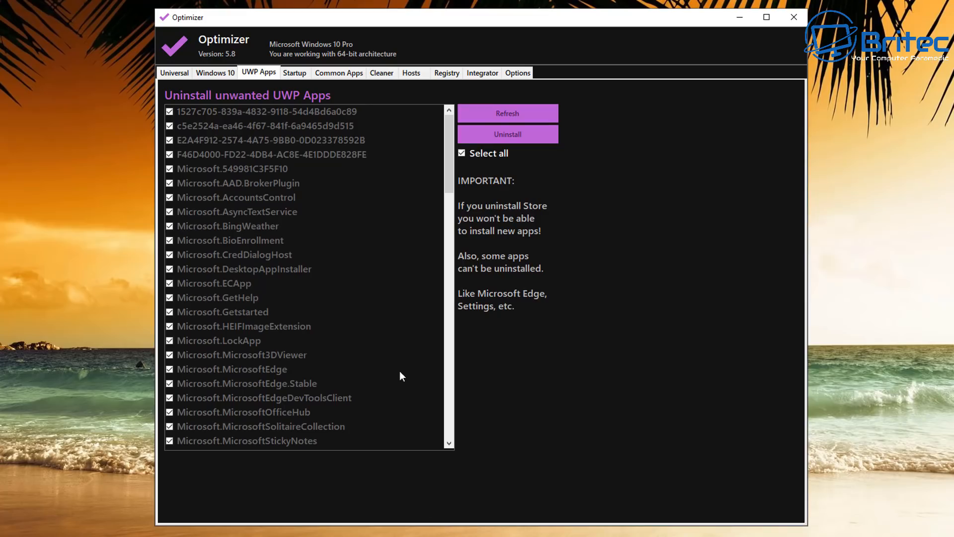
pyautogui.moveTo(495, 304)
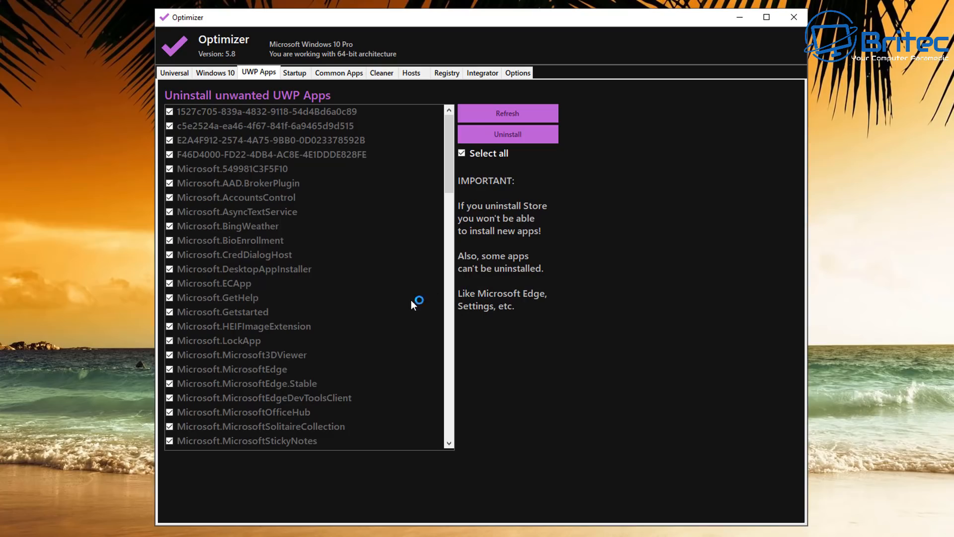
# Show Optimizer's Startup items list
pyautogui.click(293, 73)
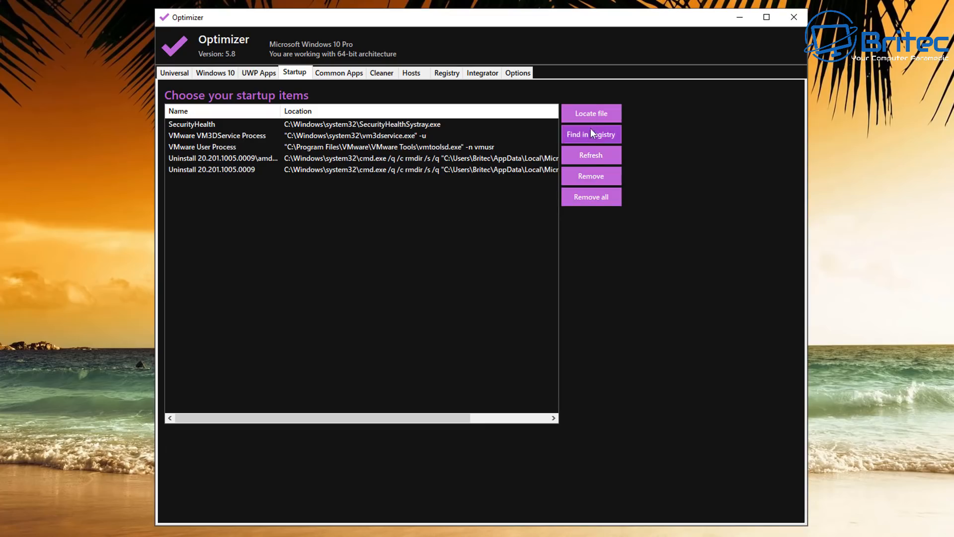
pyautogui.moveTo(333, 79)
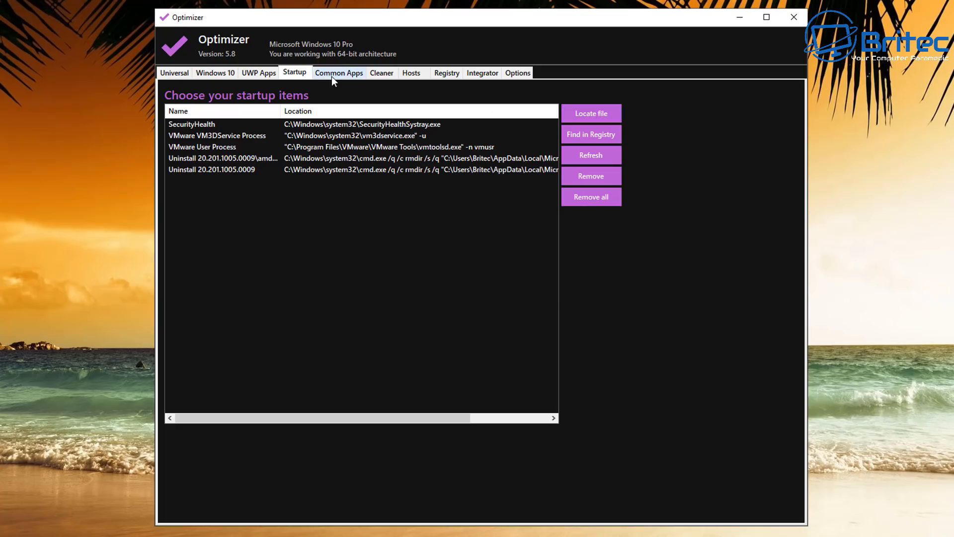
# Show Optimizer's Common Apps download page
pyautogui.click(338, 73)
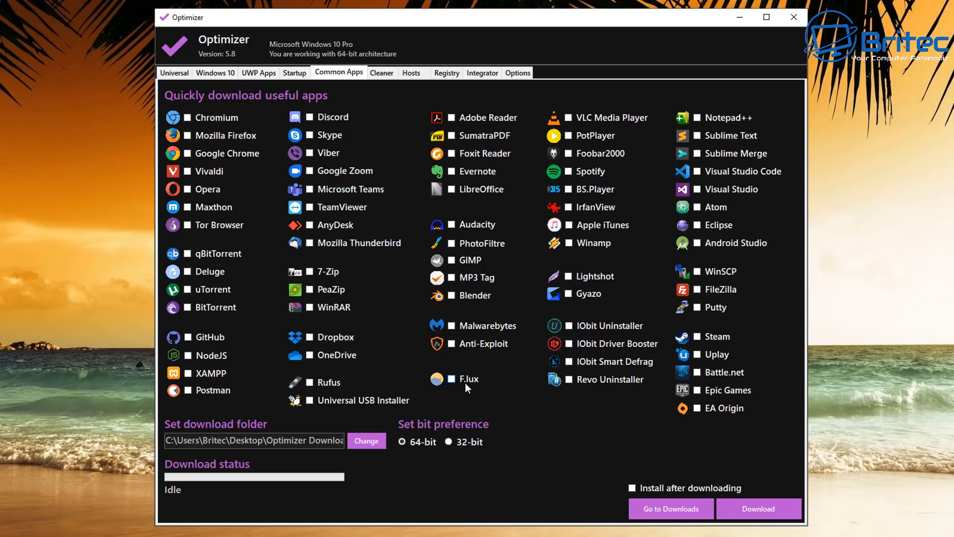
pyautogui.moveTo(458, 387)
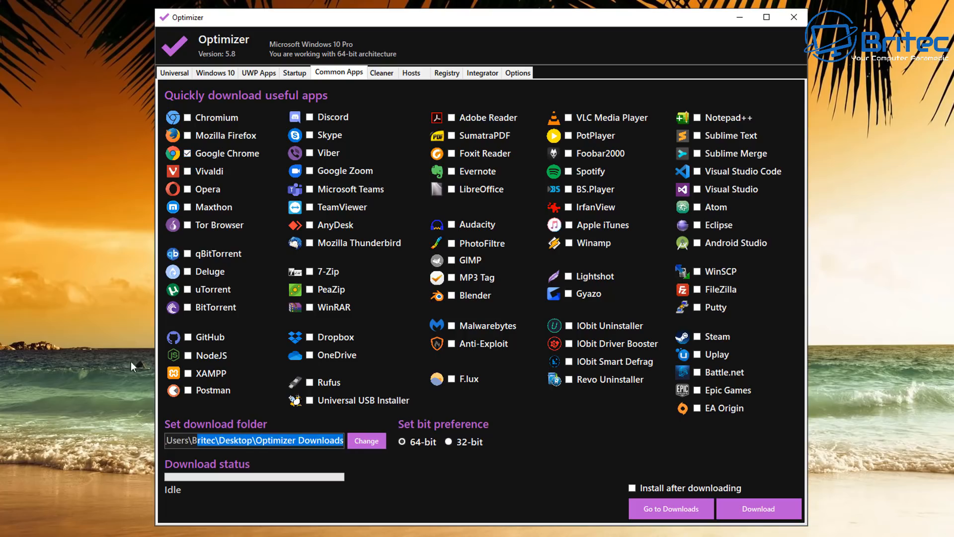
pyautogui.moveTo(399, 476)
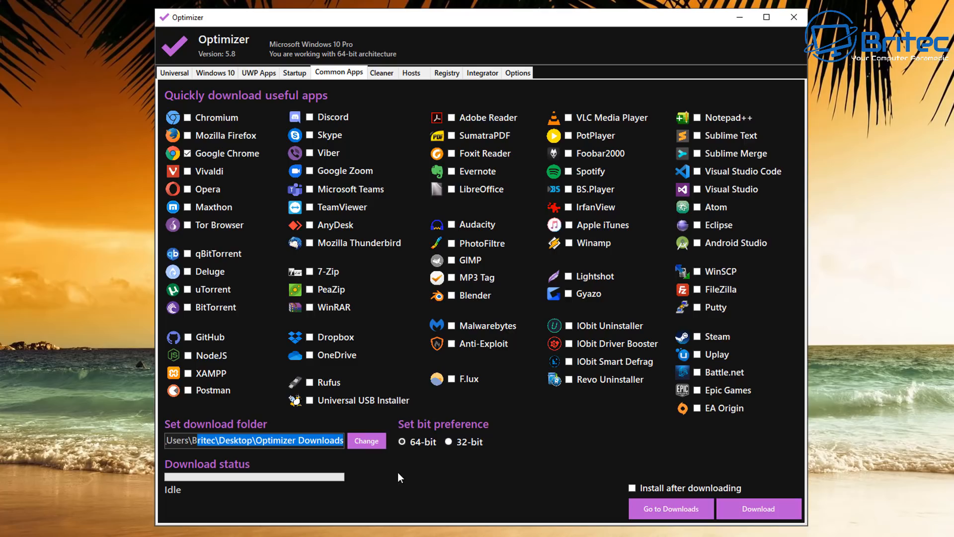
# Download Google Chrome with Install after downloading enabled
pyautogui.click(631, 488)
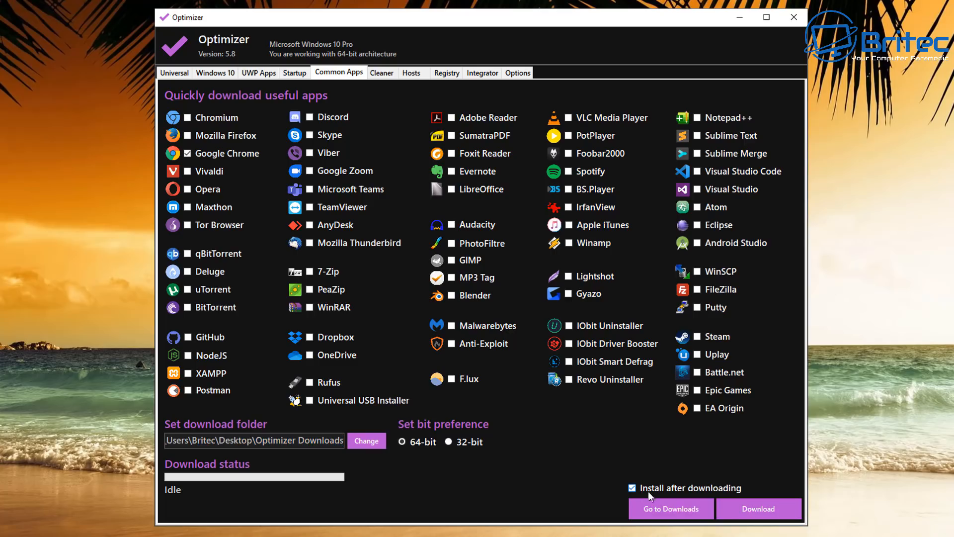
pyautogui.click(757, 508)
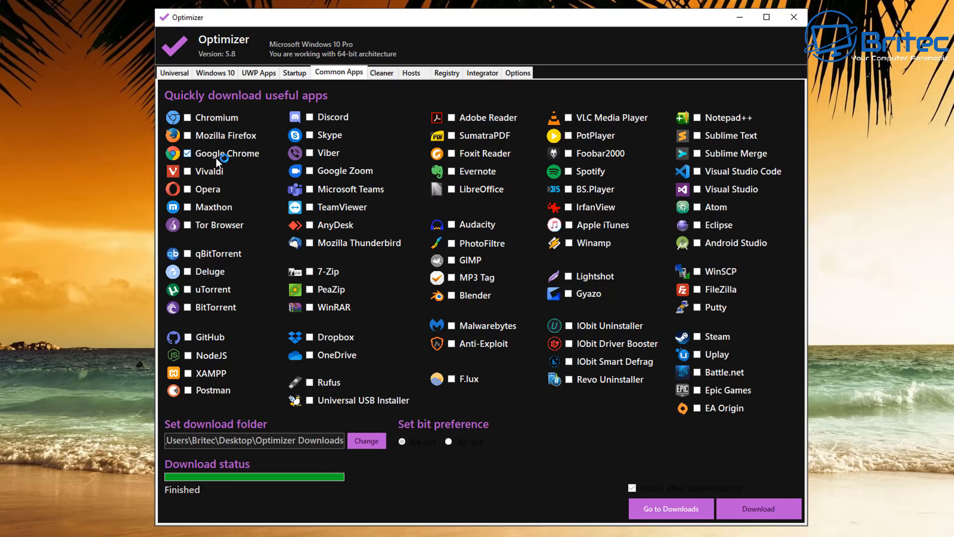
pyautogui.click(757, 508)
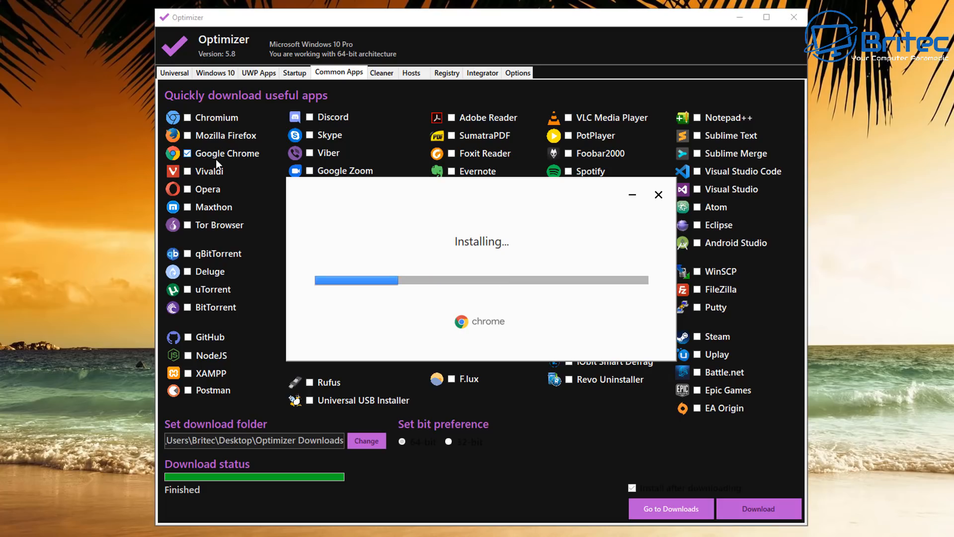
pyautogui.moveTo(222, 161)
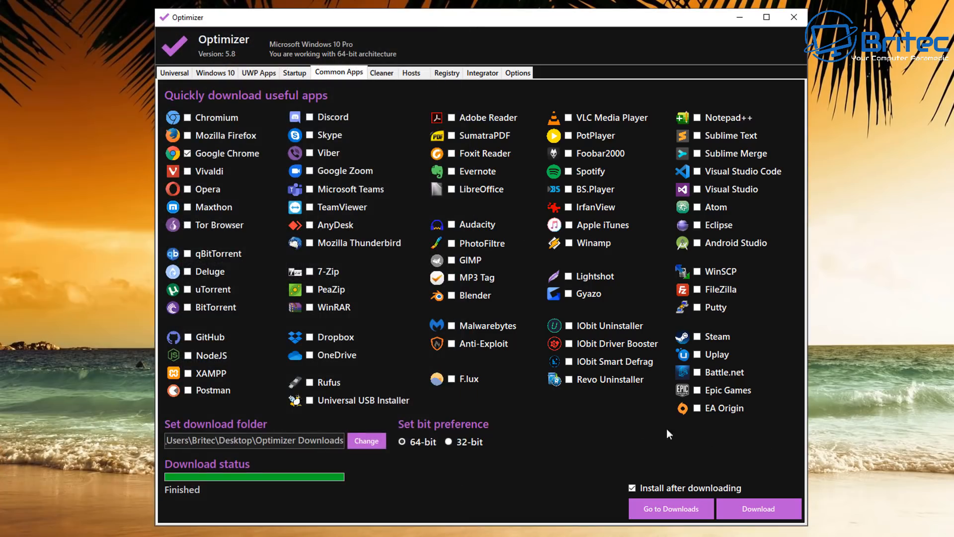
pyautogui.moveTo(700, 383)
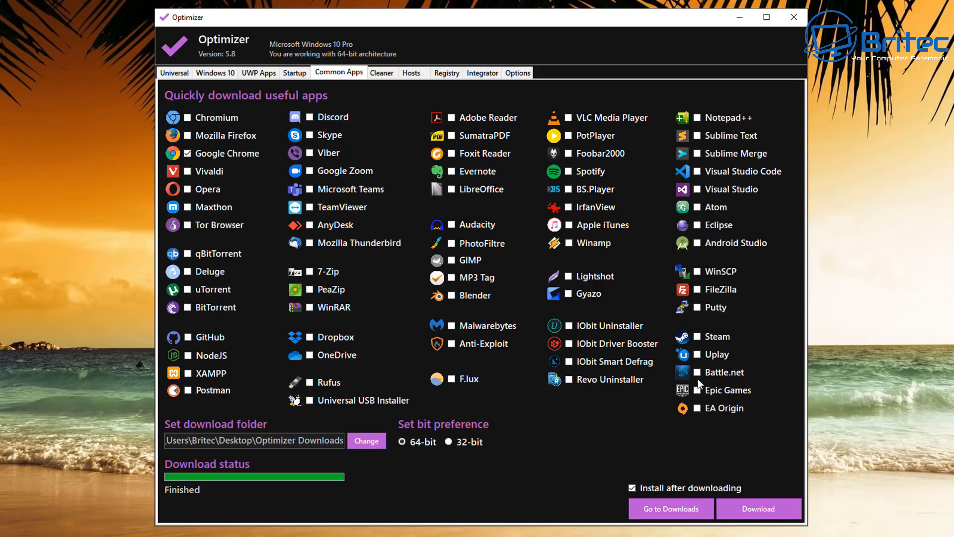
pyautogui.moveTo(696, 161)
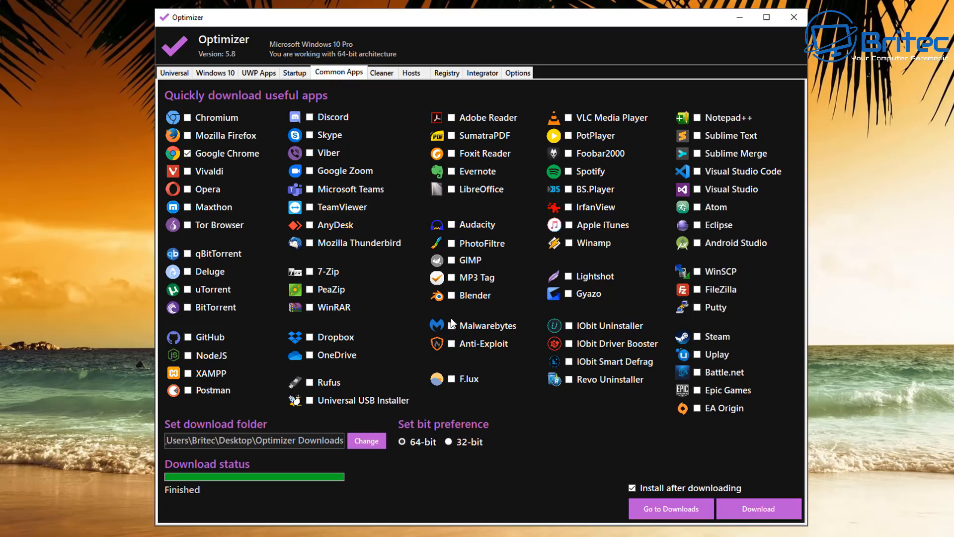
pyautogui.moveTo(203, 377)
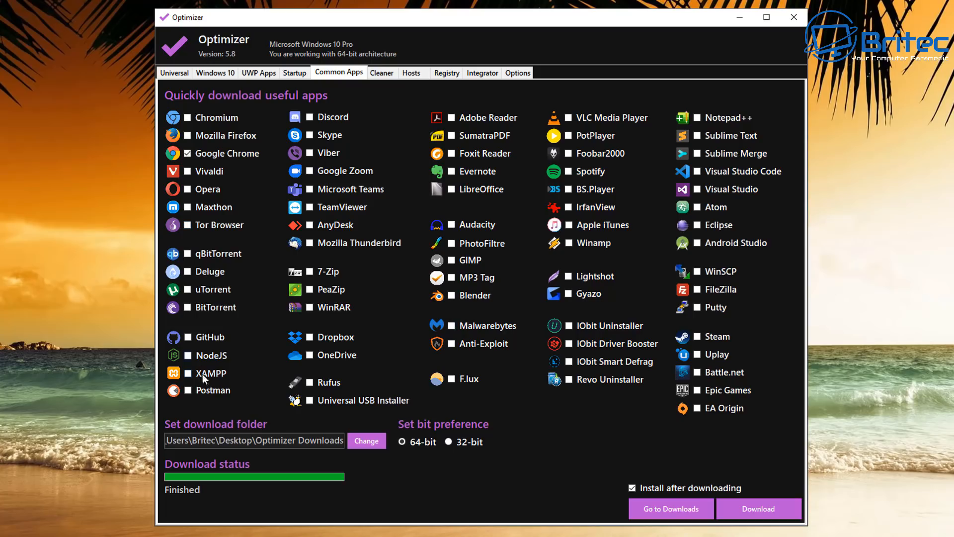
pyautogui.moveTo(309, 479)
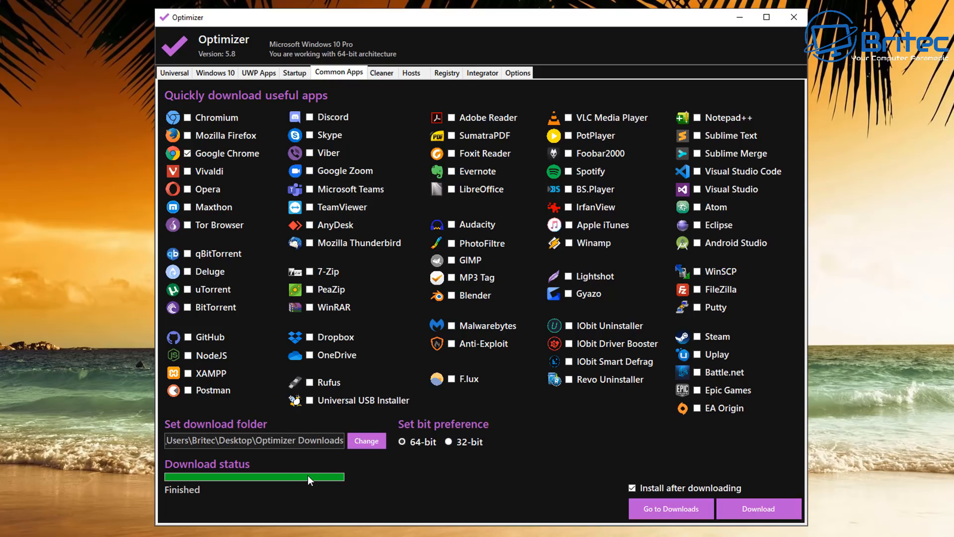
# Tick every Cleaner option with Select all, then move to the Hosts editor
pyautogui.click(381, 73)
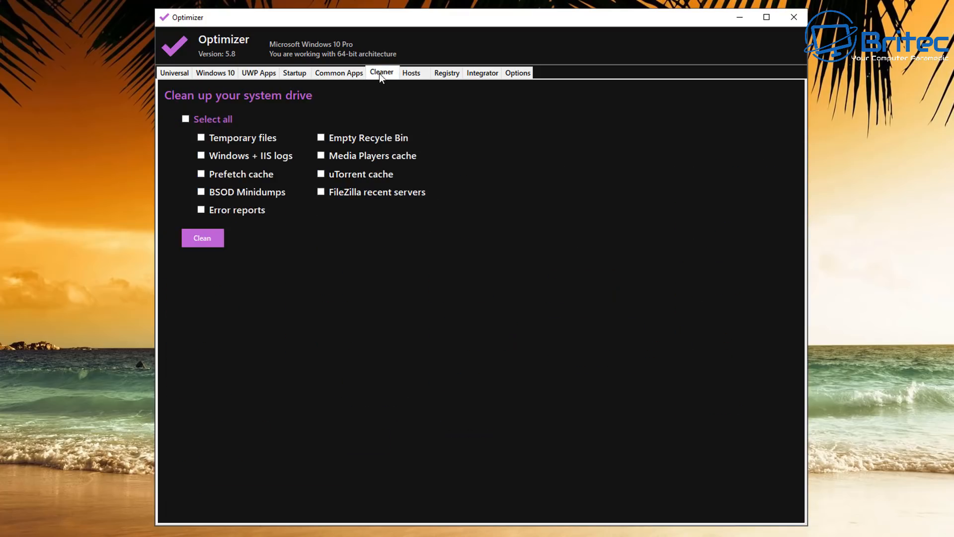
pyautogui.moveTo(181, 132)
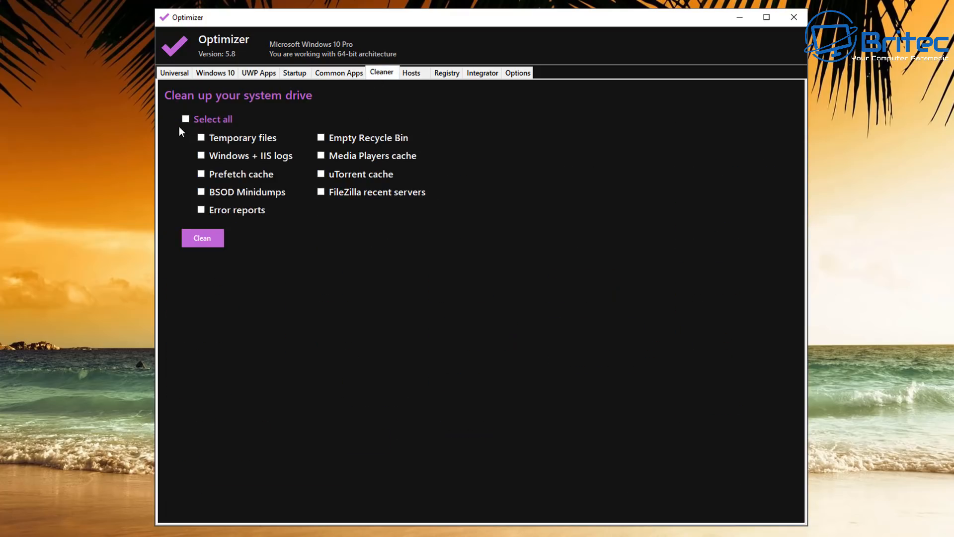
pyautogui.click(186, 118)
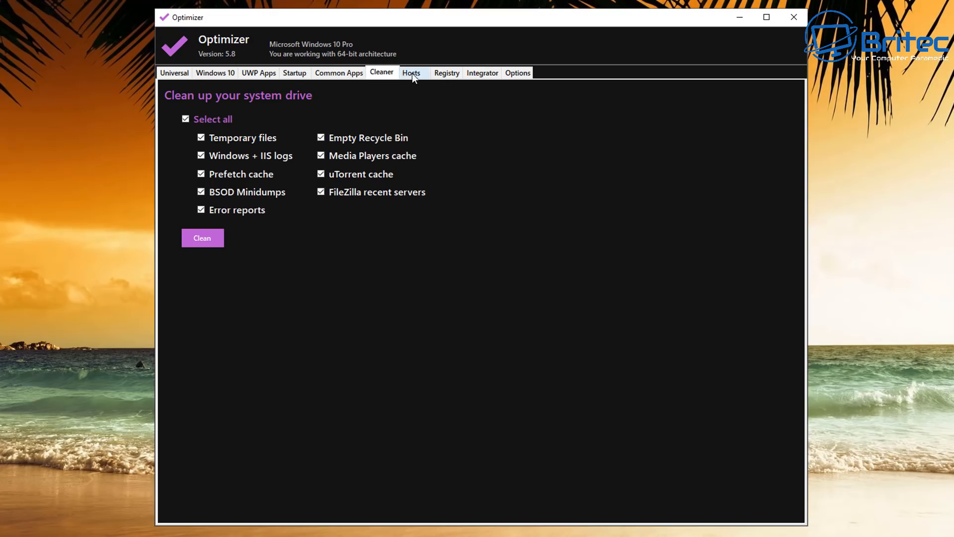
pyautogui.click(411, 72)
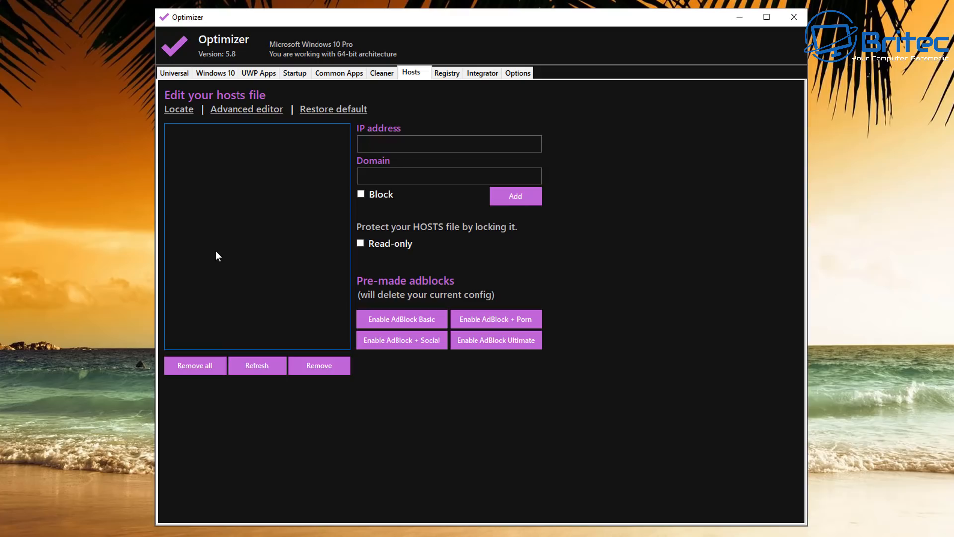
pyautogui.click(448, 143)
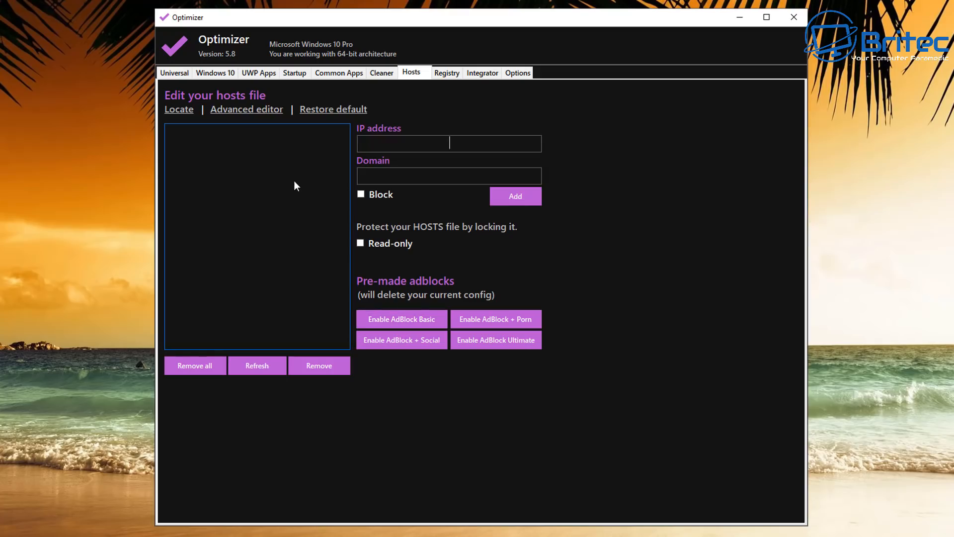
pyautogui.moveTo(292, 130)
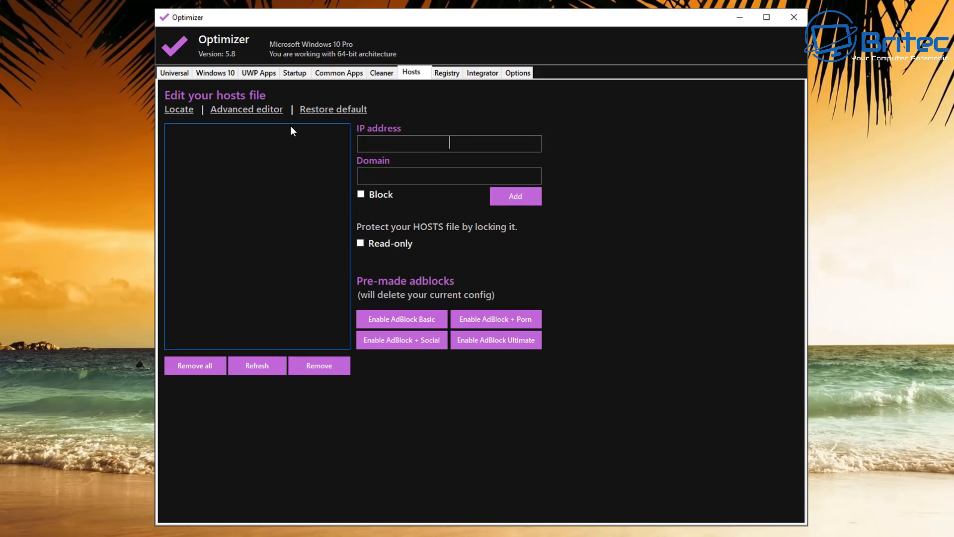
pyautogui.moveTo(339, 133)
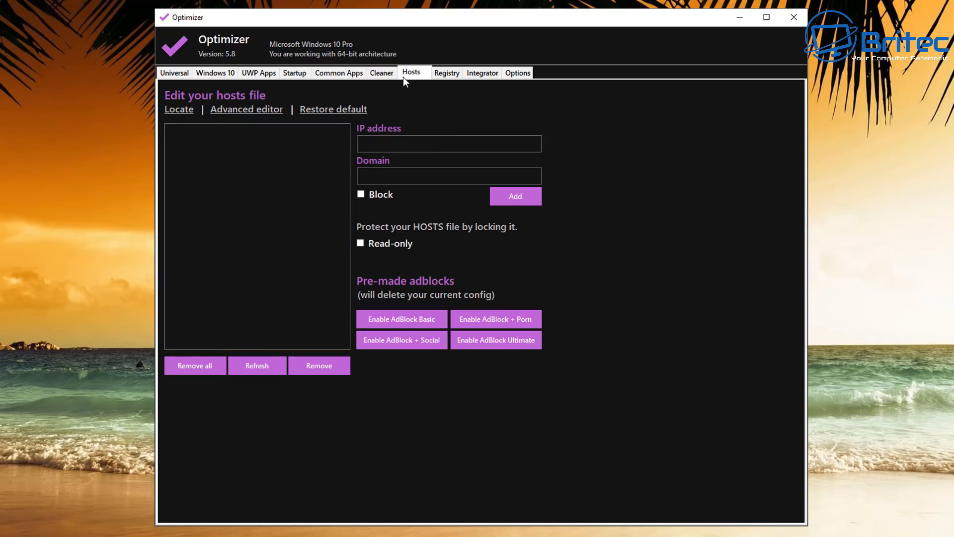
# Review the Registry fixes and Integrator pages, then land on the theme and update options
pyautogui.click(447, 72)
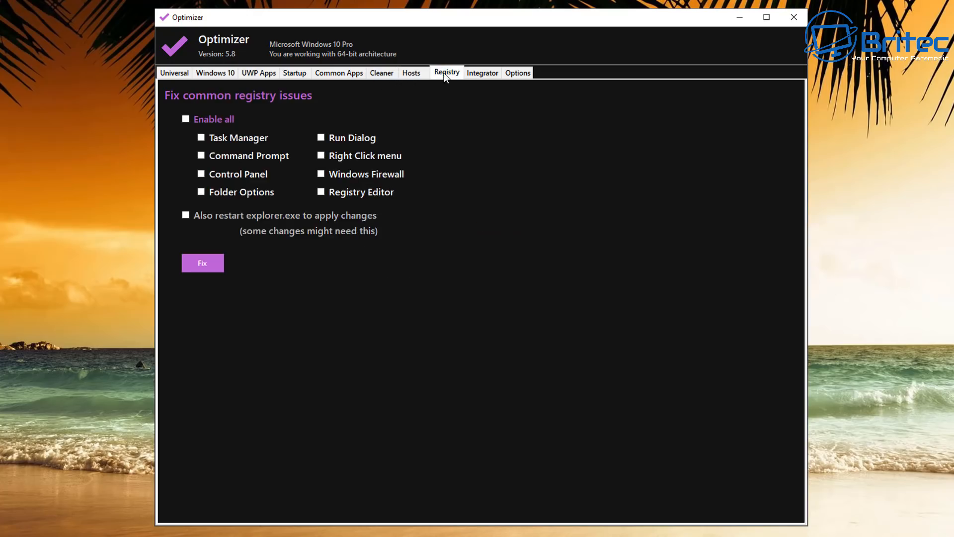
pyautogui.moveTo(228, 123)
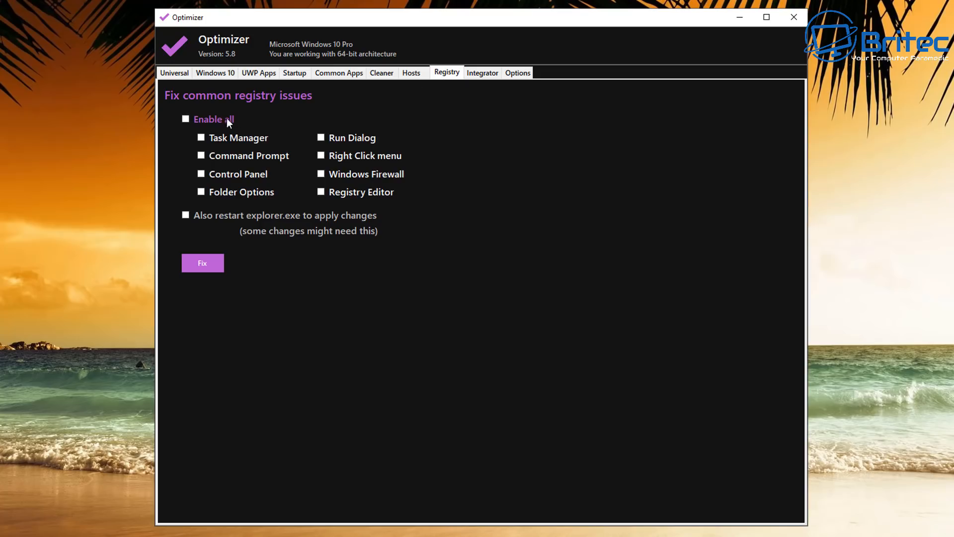
pyautogui.moveTo(188, 148)
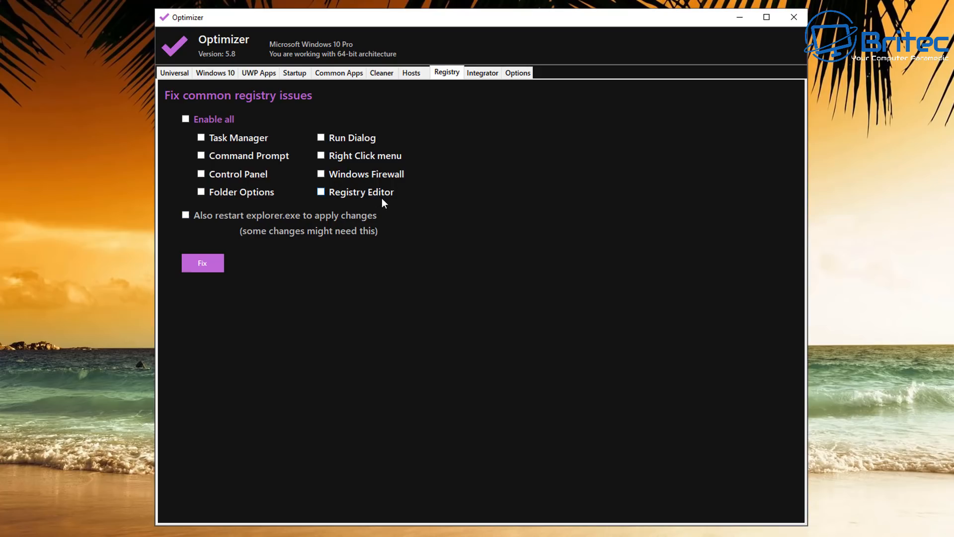
pyautogui.click(482, 73)
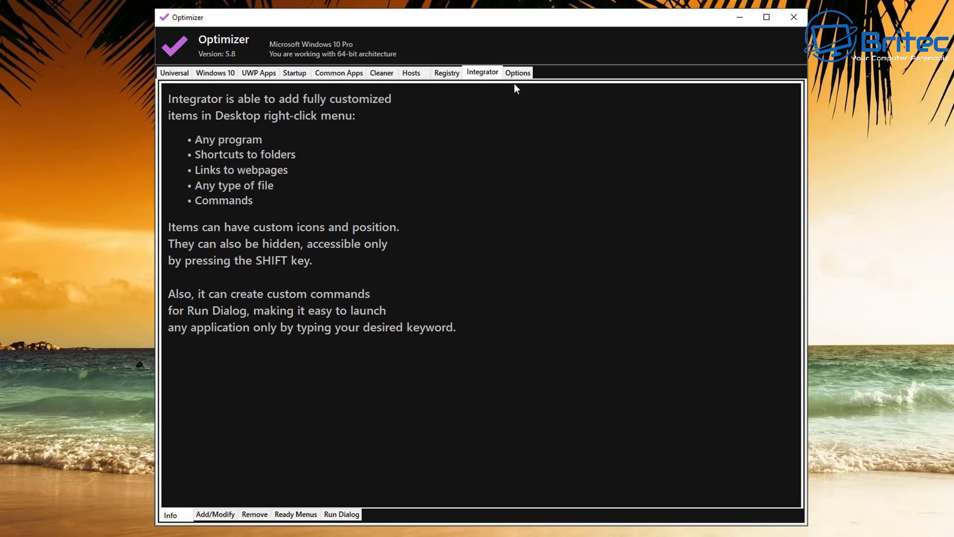
pyautogui.click(517, 72)
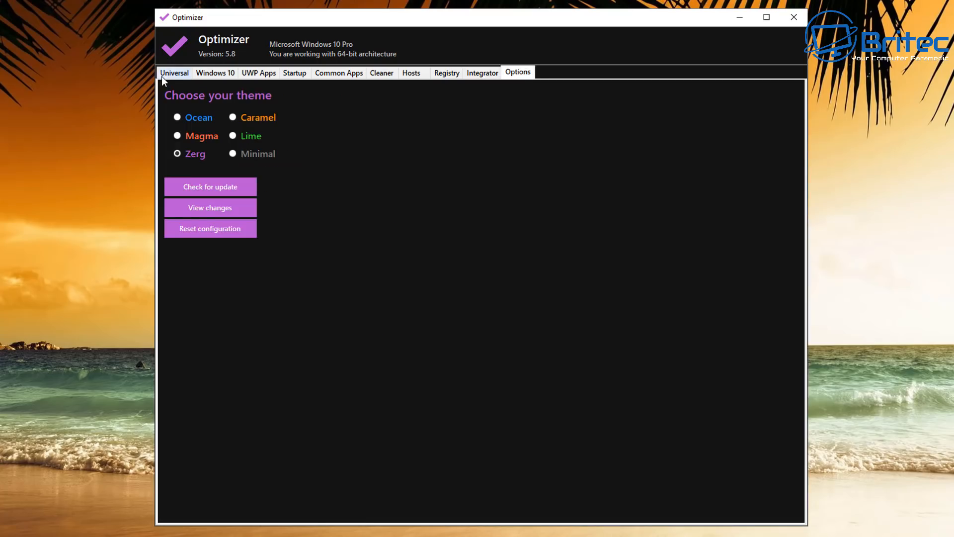
# Apply the Universal tweaks and confirm the system restart
pyautogui.click(174, 73)
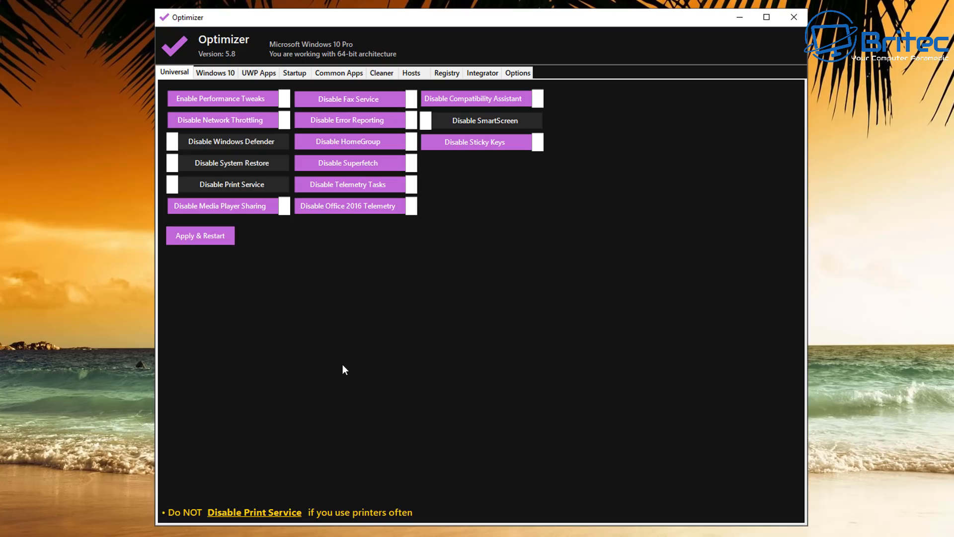
pyautogui.click(200, 235)
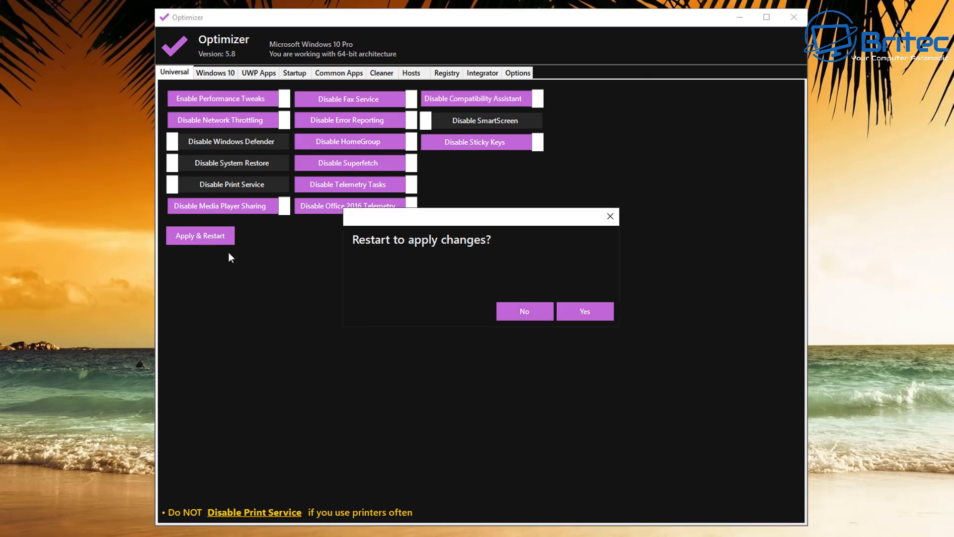
pyautogui.click(583, 311)
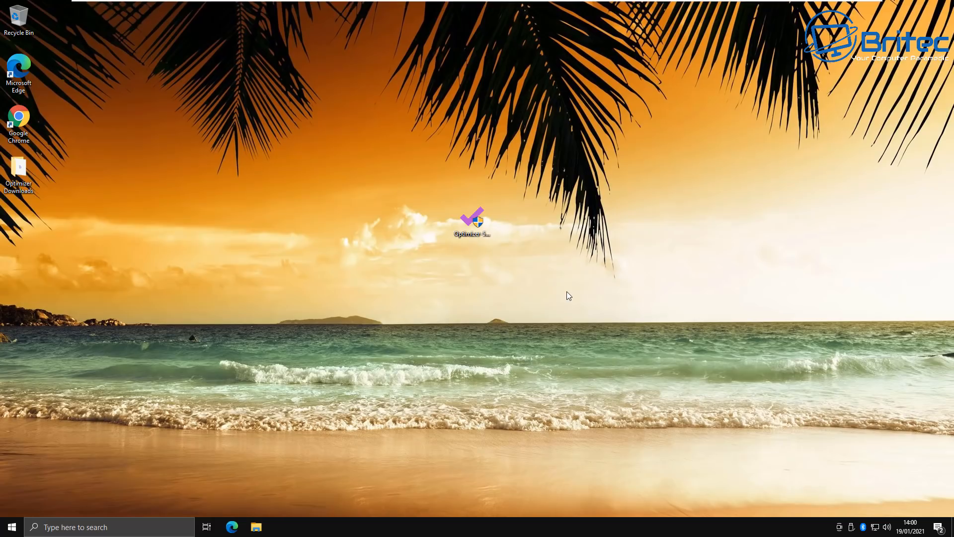
pyautogui.moveTo(560, 287)
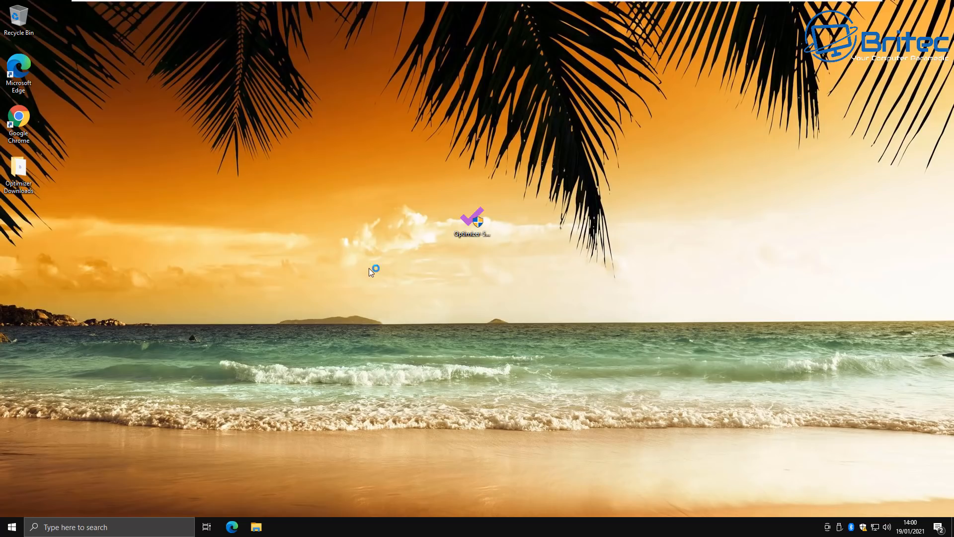
pyautogui.moveTo(480, 291)
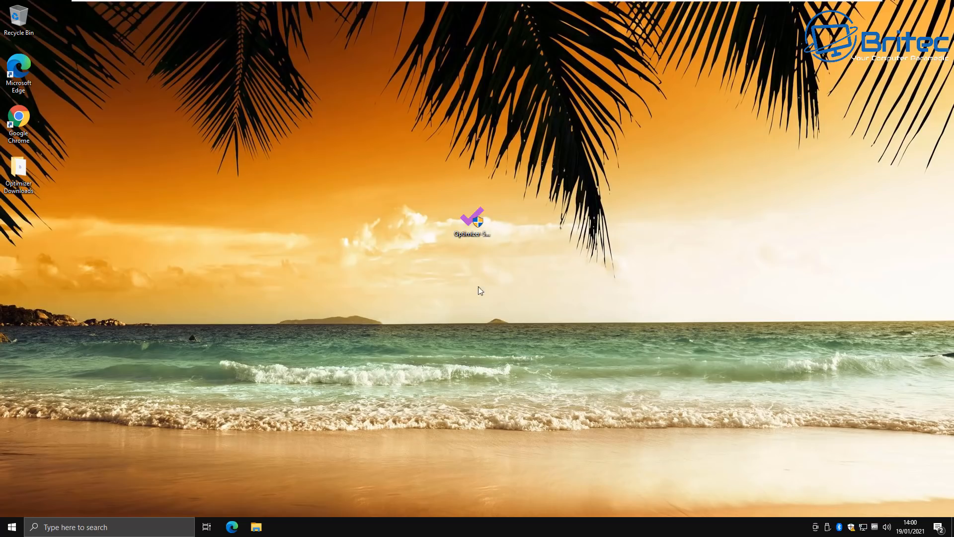
pyautogui.moveTo(527, 333)
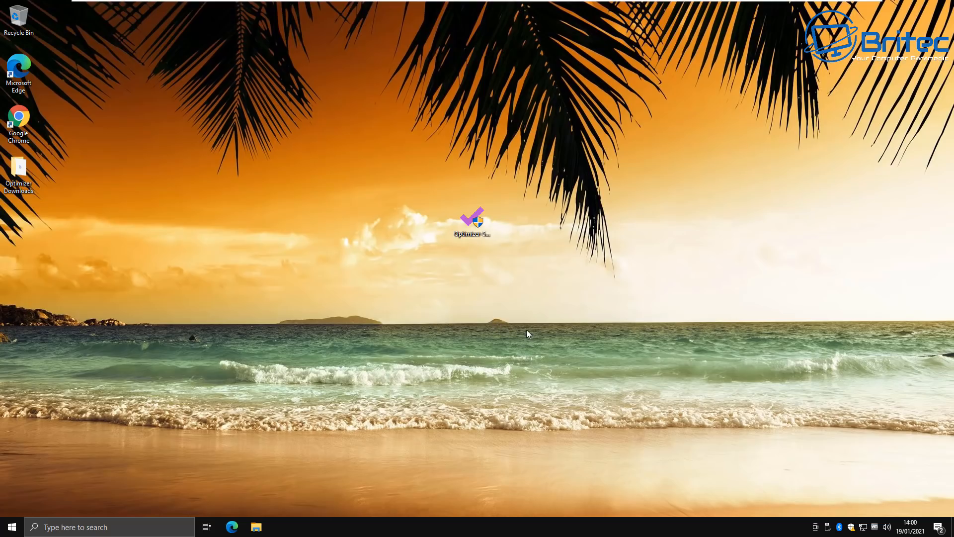